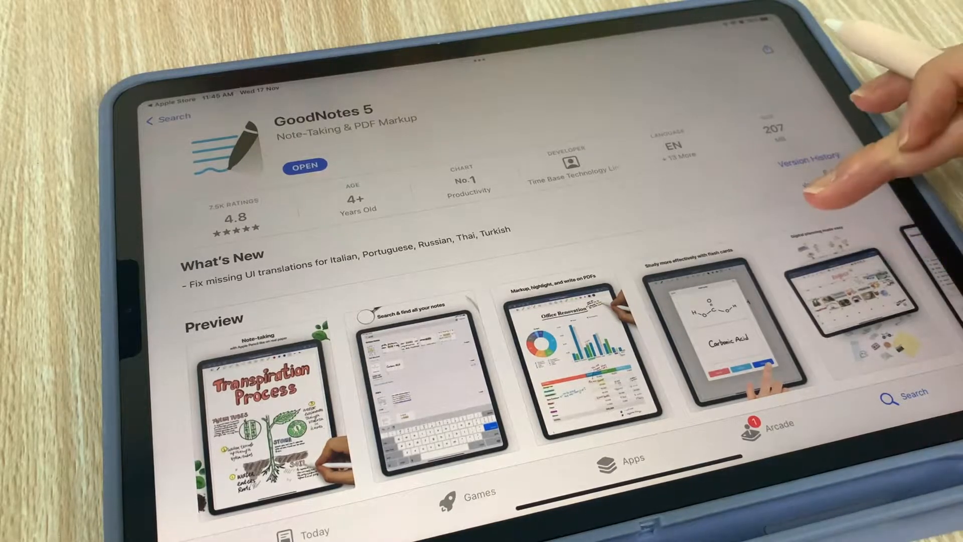
# Step: Scroll down the GoodNotes 5 App Store listing before switching to Etsy in Safari
pyautogui.scroll(-3)
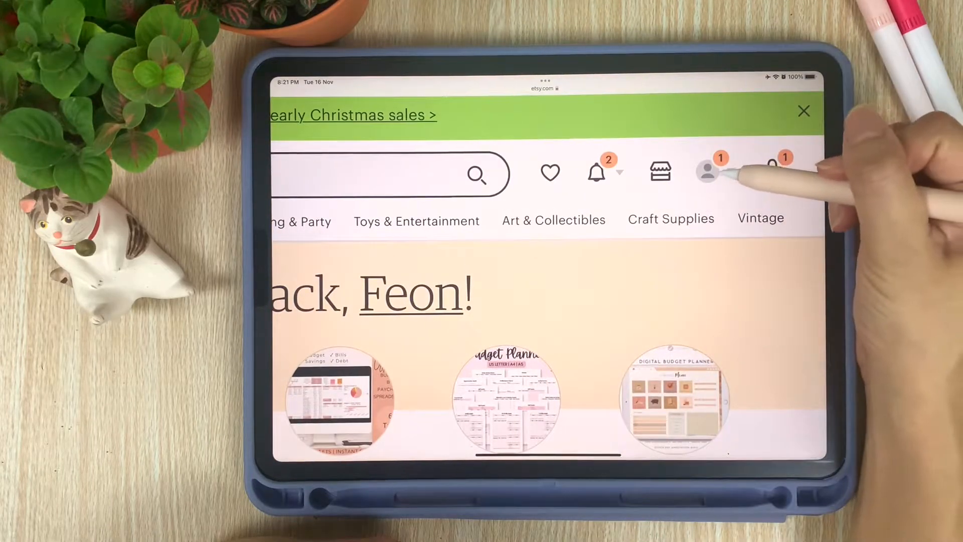
# Step: Reach the Download Files page of the planner order via the account's Purchases list
pyautogui.click(706, 173)
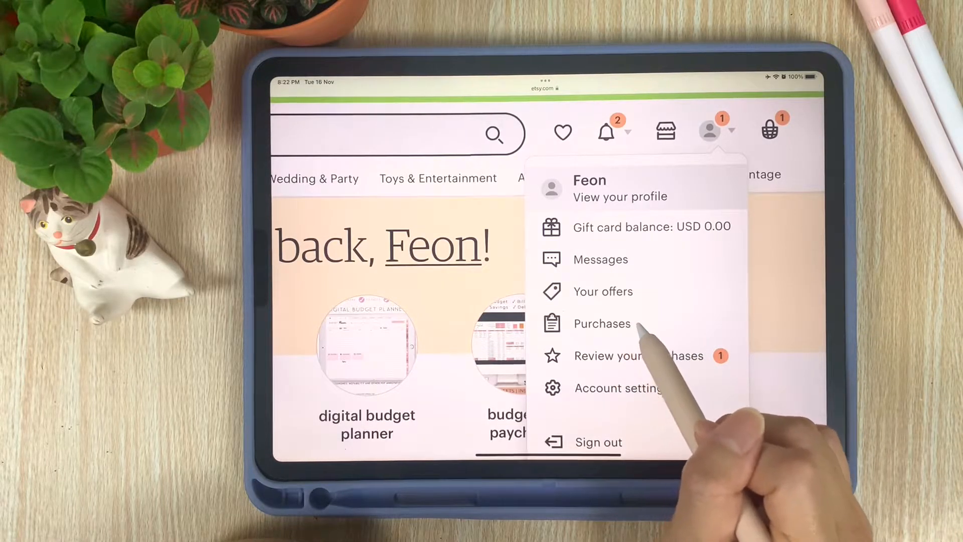
pyautogui.click(601, 323)
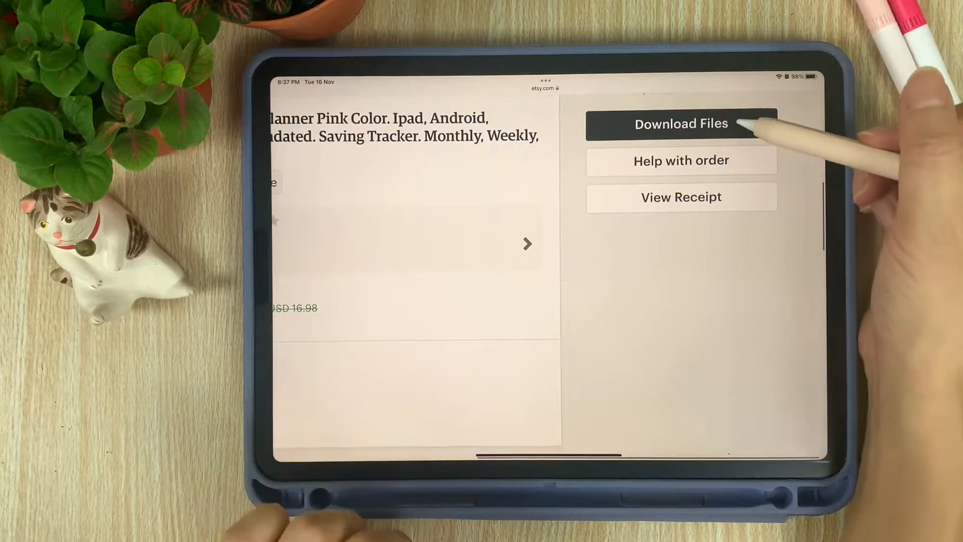
pyautogui.click(682, 123)
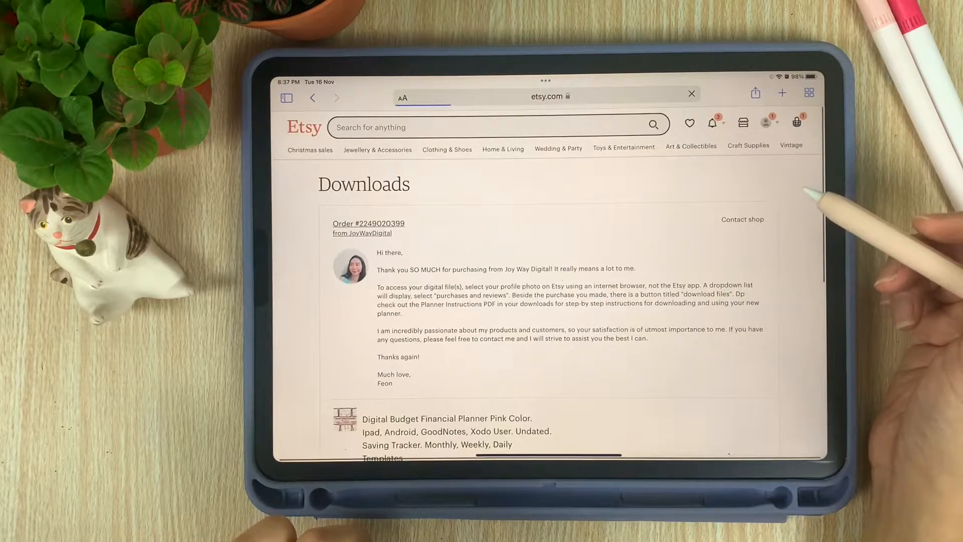
pyautogui.scroll(-3)
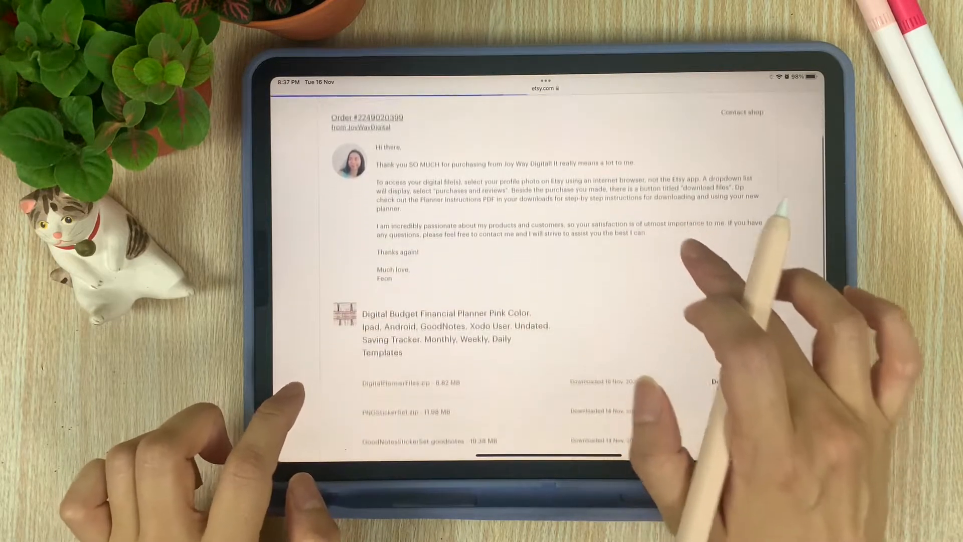
pyautogui.scroll(-3)
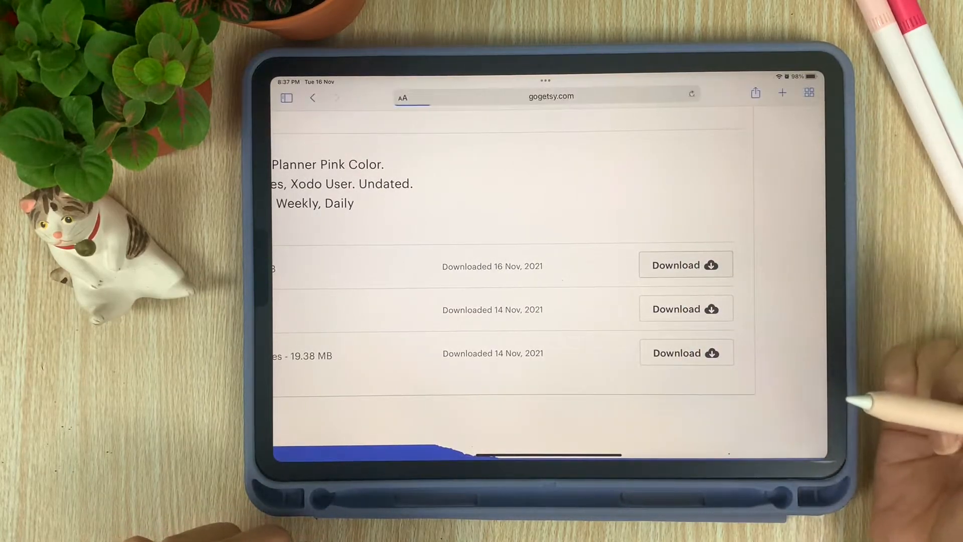
# Step: Download DigitalPlannerFiles.zip and show it in Safari's downloads list
pyautogui.click(685, 265)
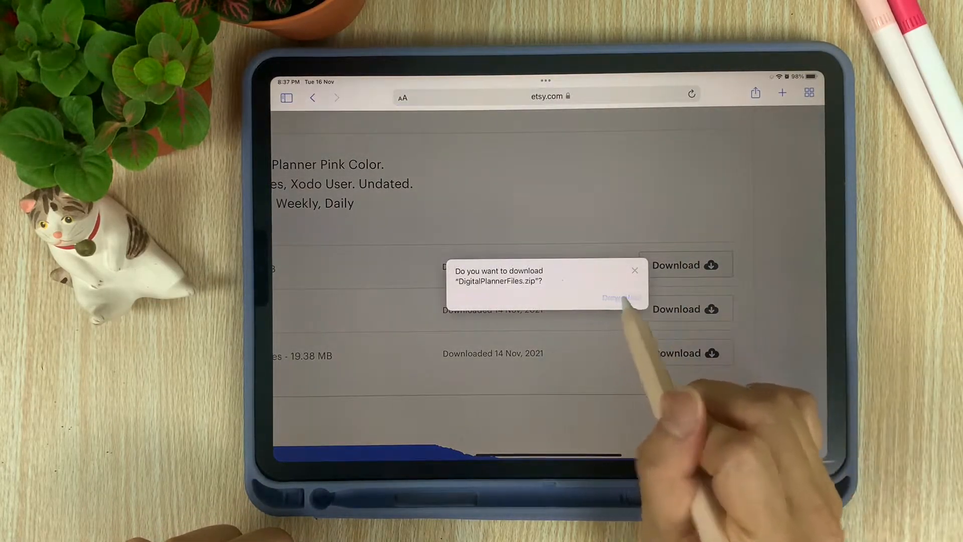
pyautogui.click(620, 297)
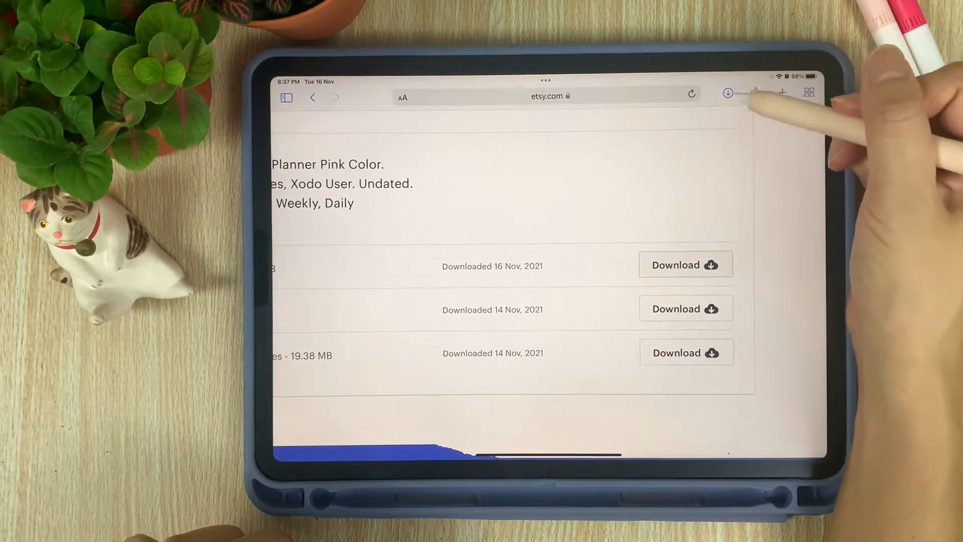
pyautogui.click(728, 93)
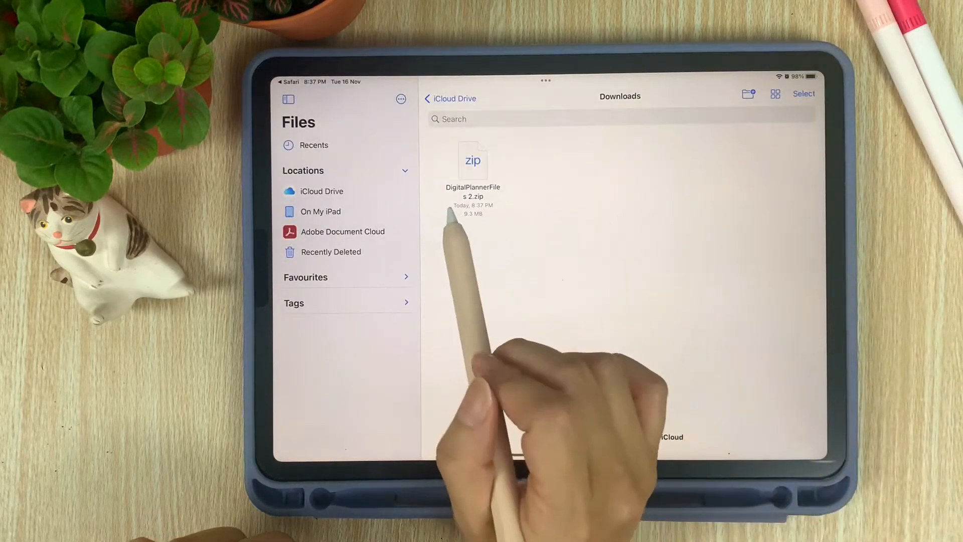
# Step: Extract the zip and open the DigitalBudgetPlanner PDF from the DigitalPlannerFiles 2 folder
pyautogui.click(472, 161)
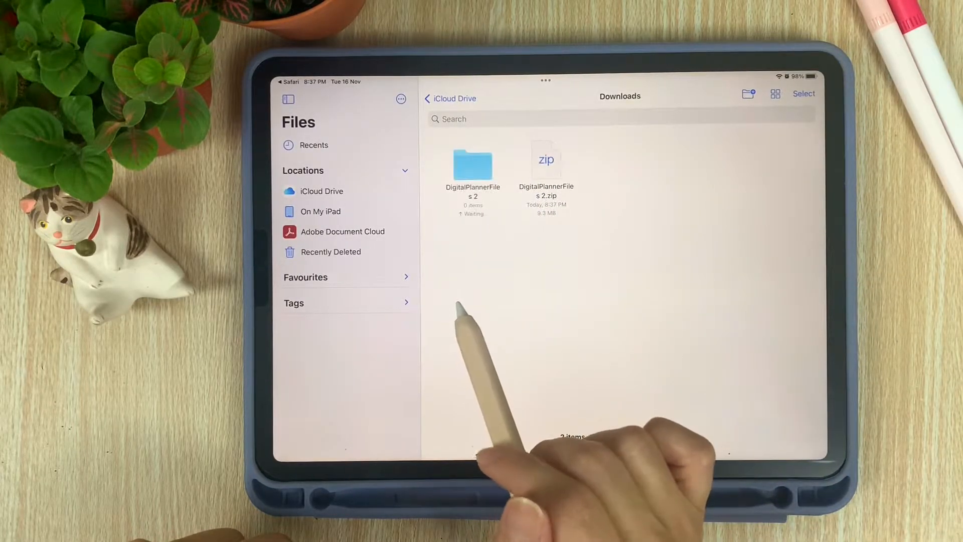
pyautogui.doubleClick(473, 166)
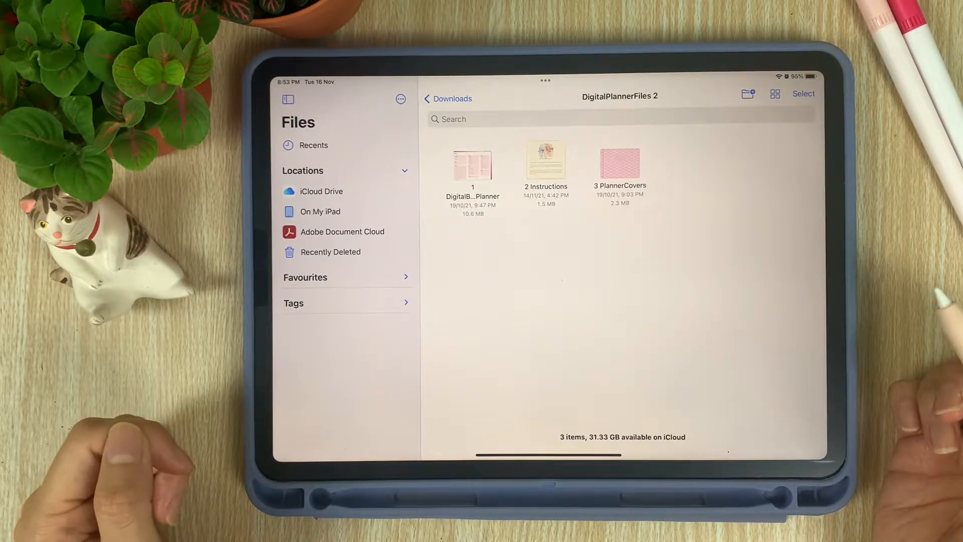
pyautogui.doubleClick(472, 164)
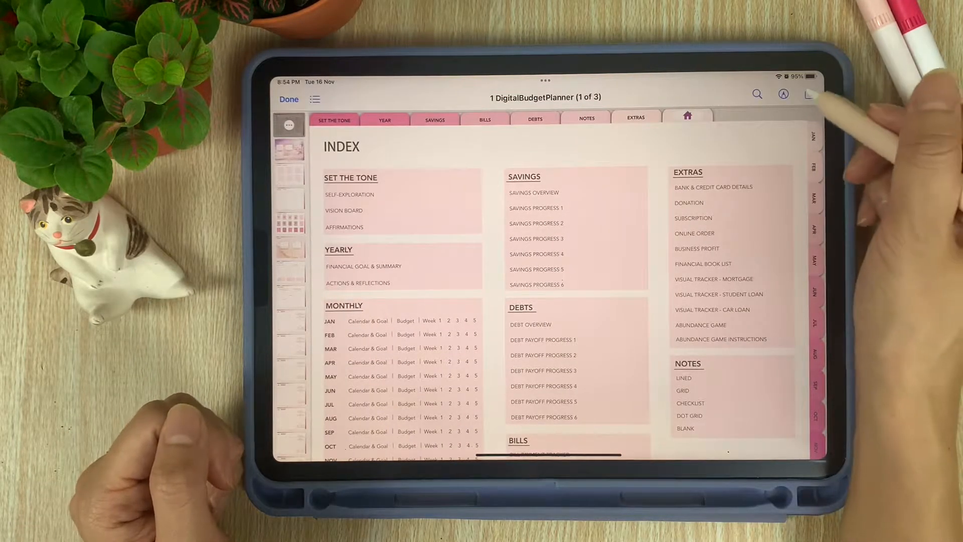
# Step: Share the planner PDF to GoodNotes through the More actions list
pyautogui.click(808, 94)
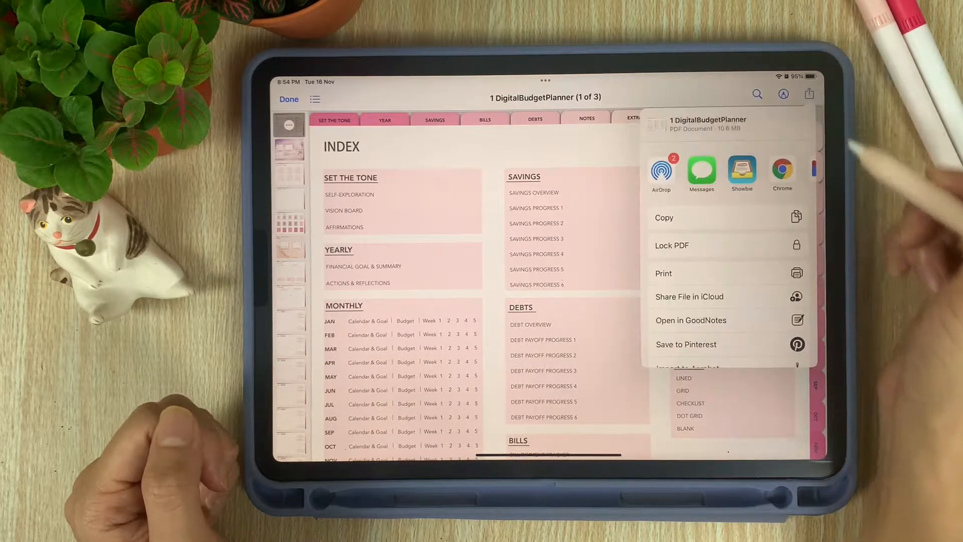
pyautogui.hscroll(-3)
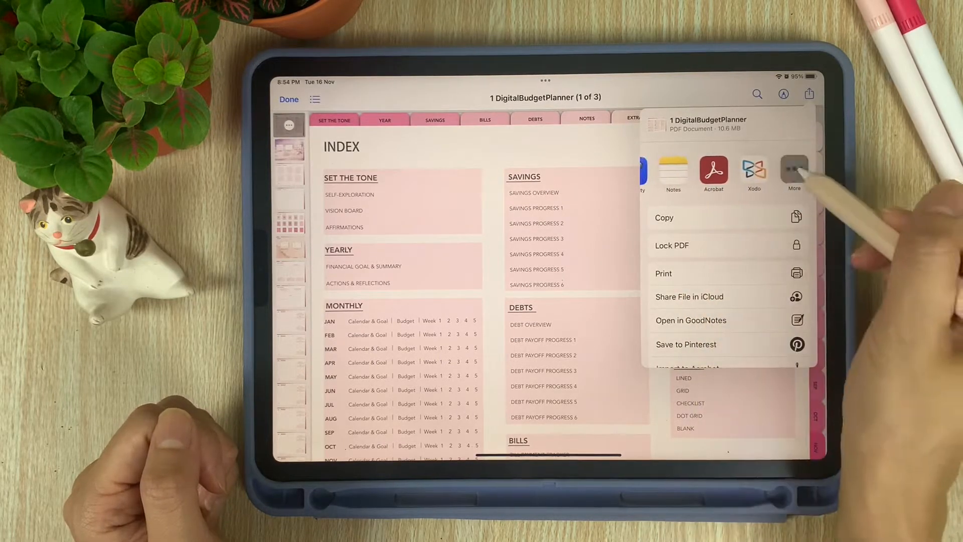
pyautogui.click(795, 169)
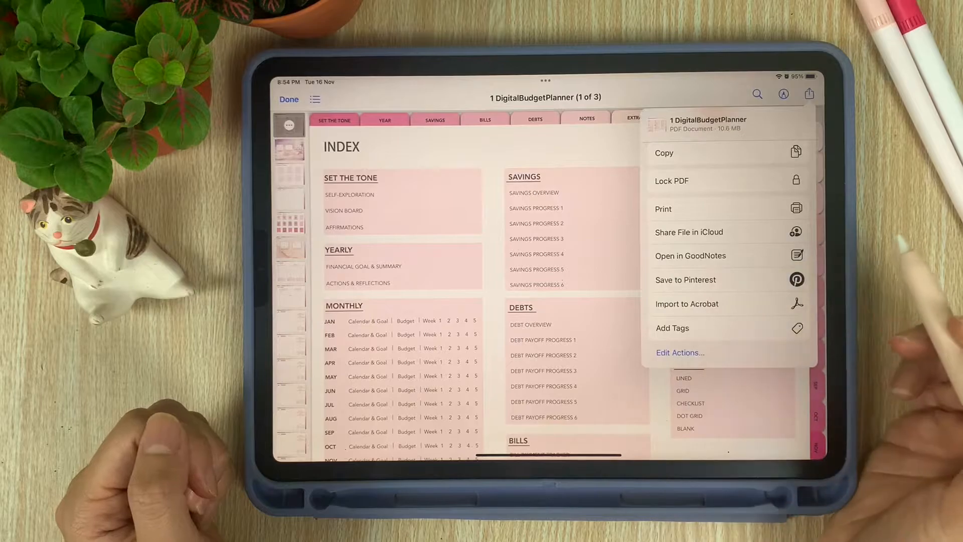
pyautogui.click(690, 256)
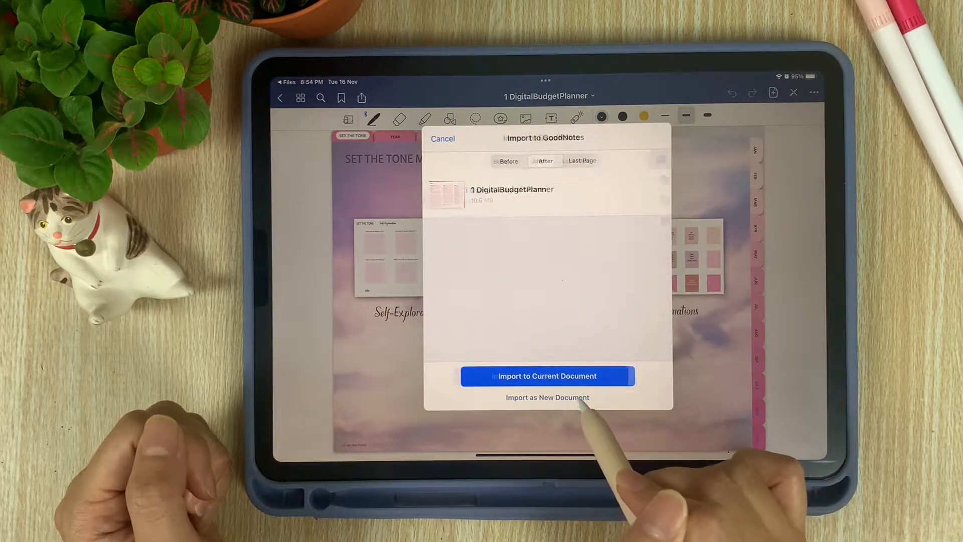
# Step: Import the planner as a new document into the chosen documents folder
pyautogui.click(545, 397)
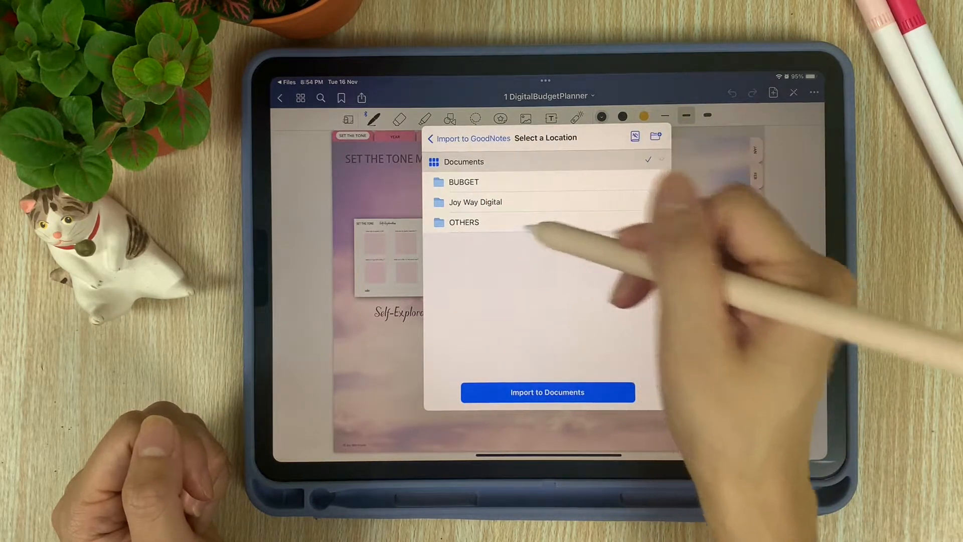
pyautogui.click(548, 392)
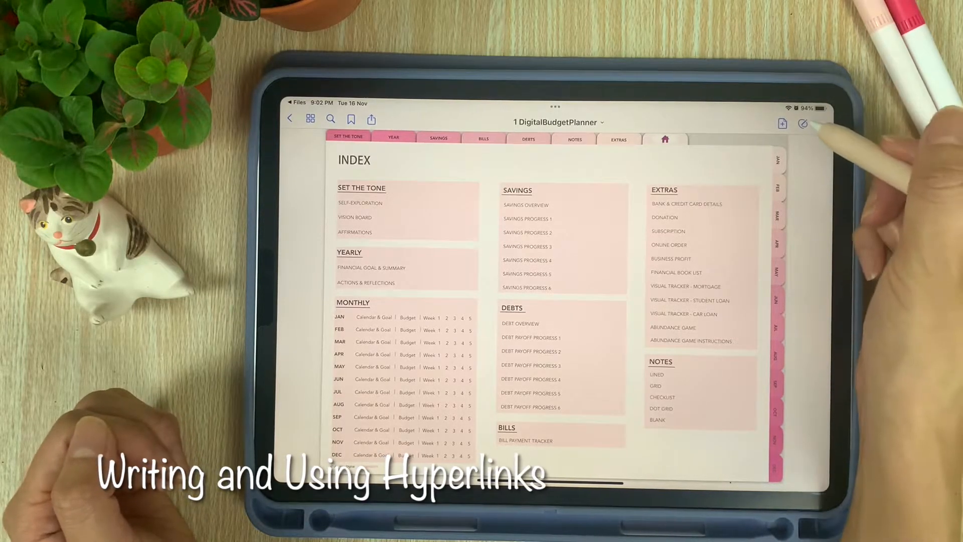
# Step: Turn on writing mode for the index page and pick a writing tool
pyautogui.click(805, 123)
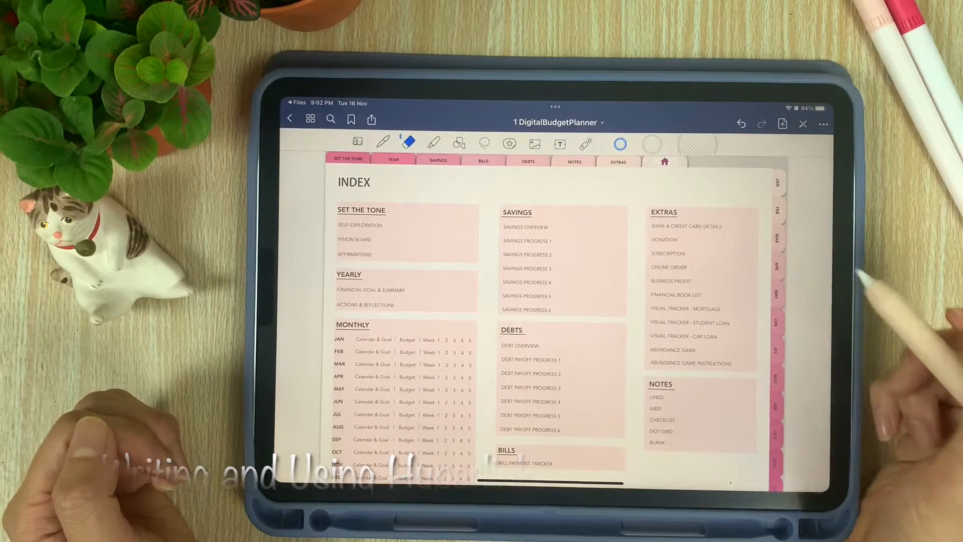
pyautogui.click(387, 142)
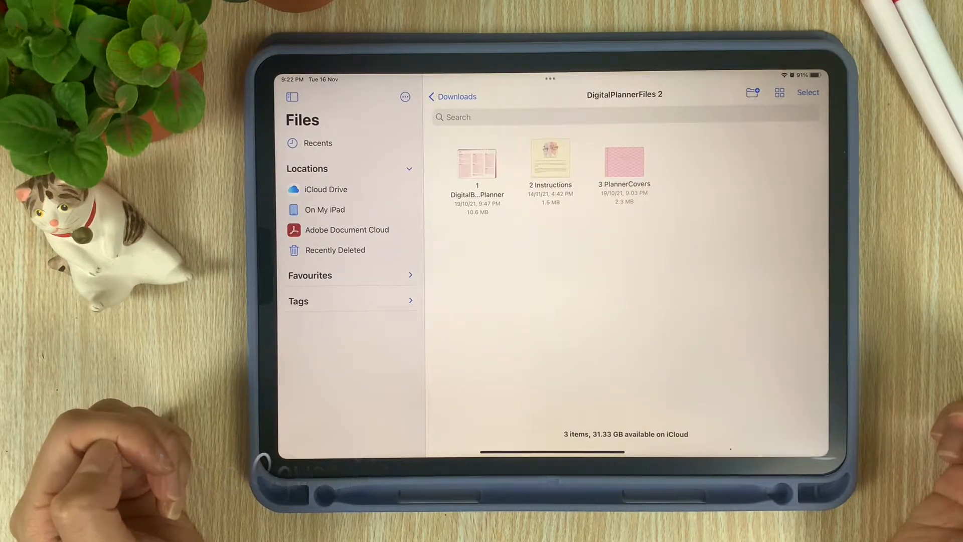
# Step: Share PlannerCovers from Files and import it as a new GoodNotes document in Joy Way Digital
pyautogui.doubleClick(624, 161)
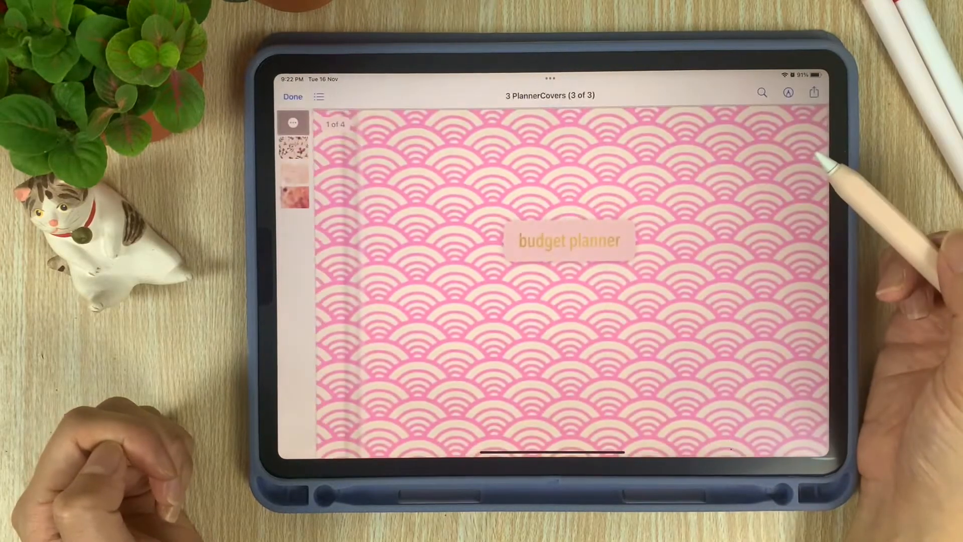
pyautogui.click(813, 93)
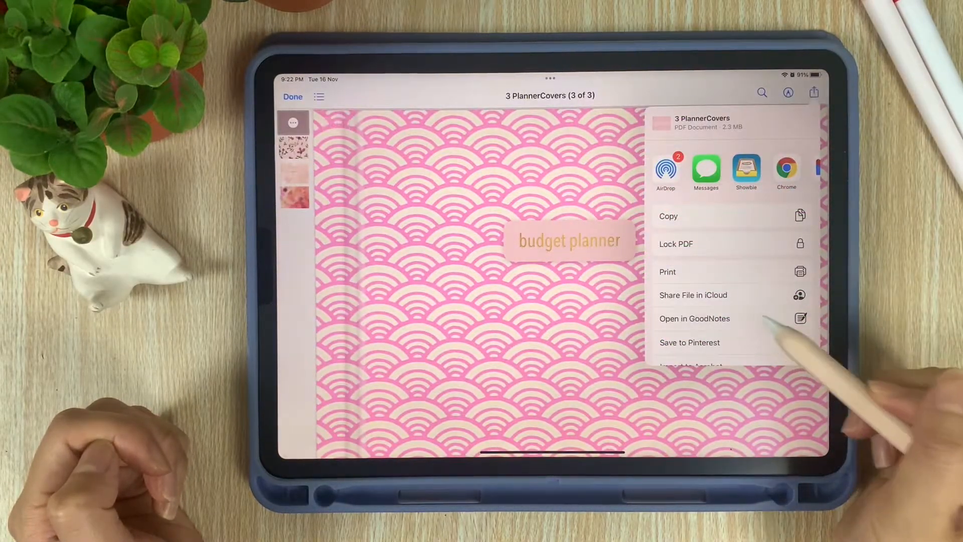
pyautogui.click(694, 319)
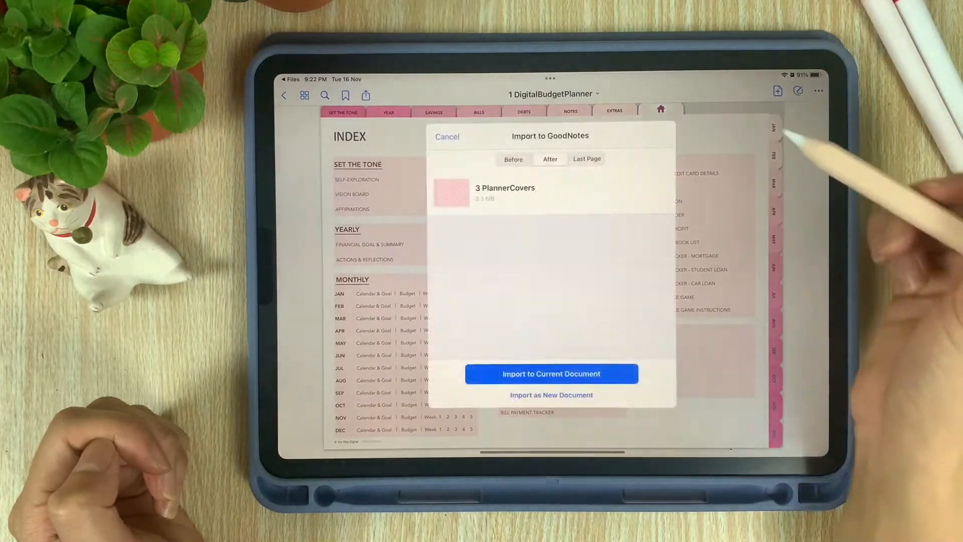
pyautogui.click(551, 395)
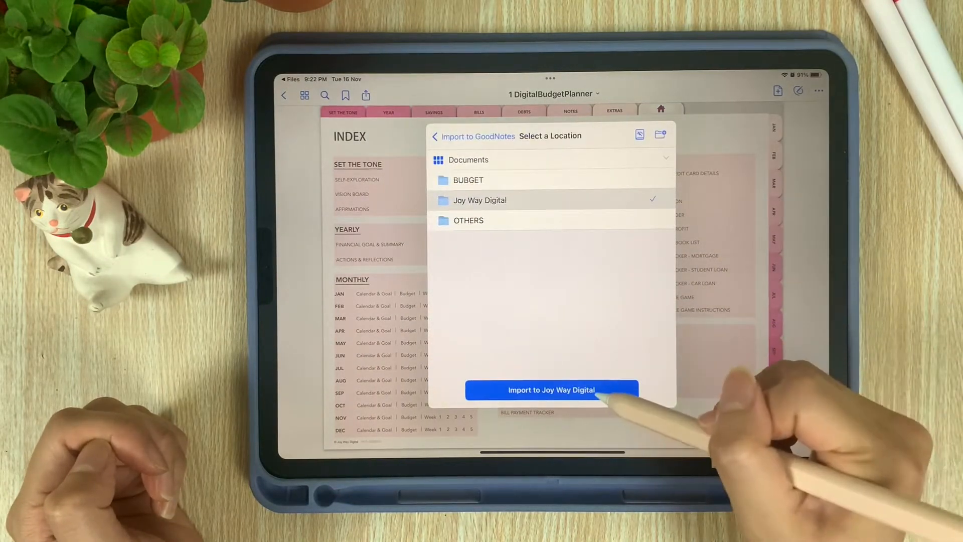
pyautogui.click(552, 389)
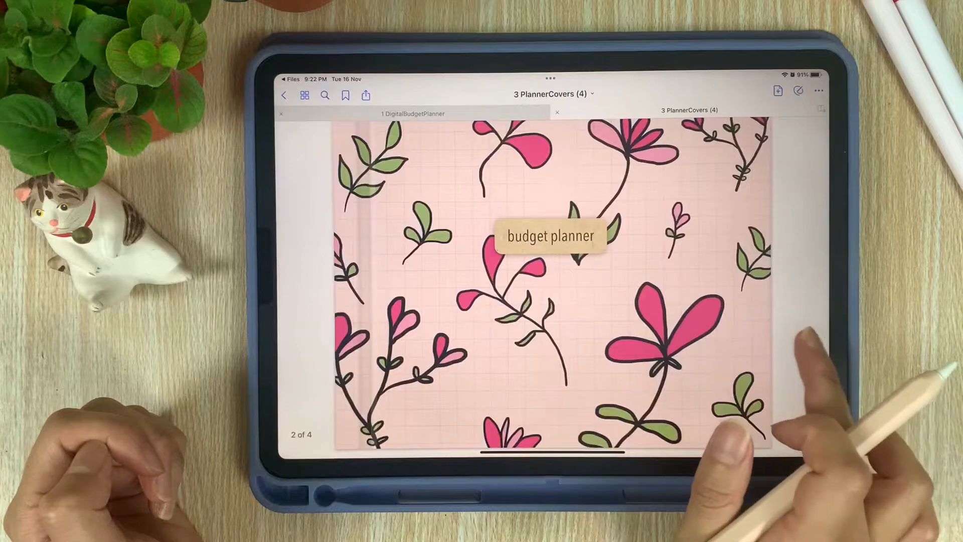
# Step: Swipe through the four cover pages, try Select in the page overview, then close it
pyautogui.hscroll(-3)
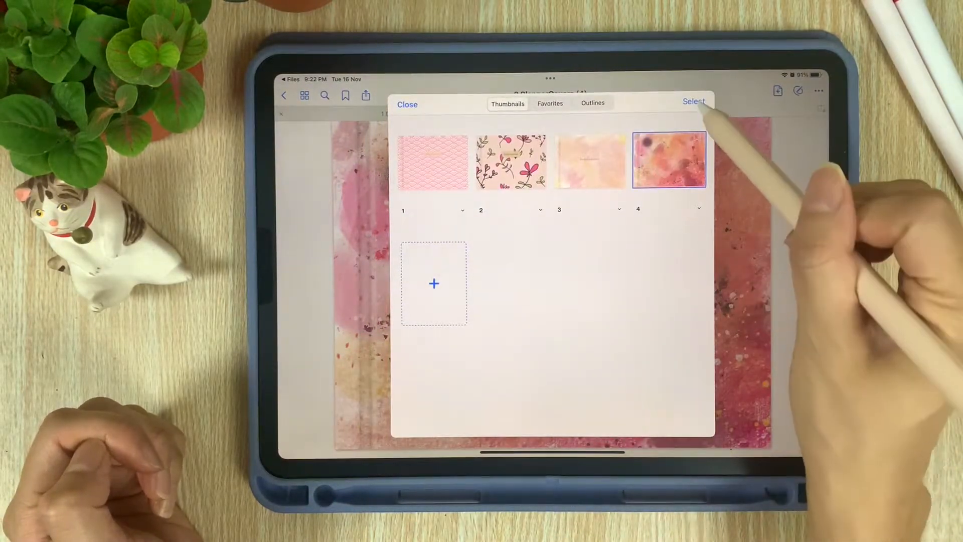
pyautogui.click(694, 100)
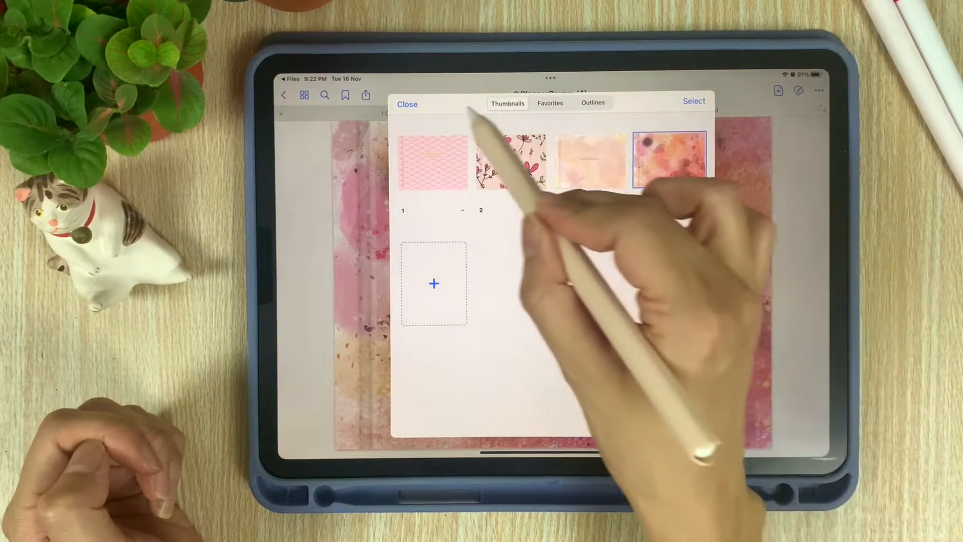
pyautogui.click(670, 155)
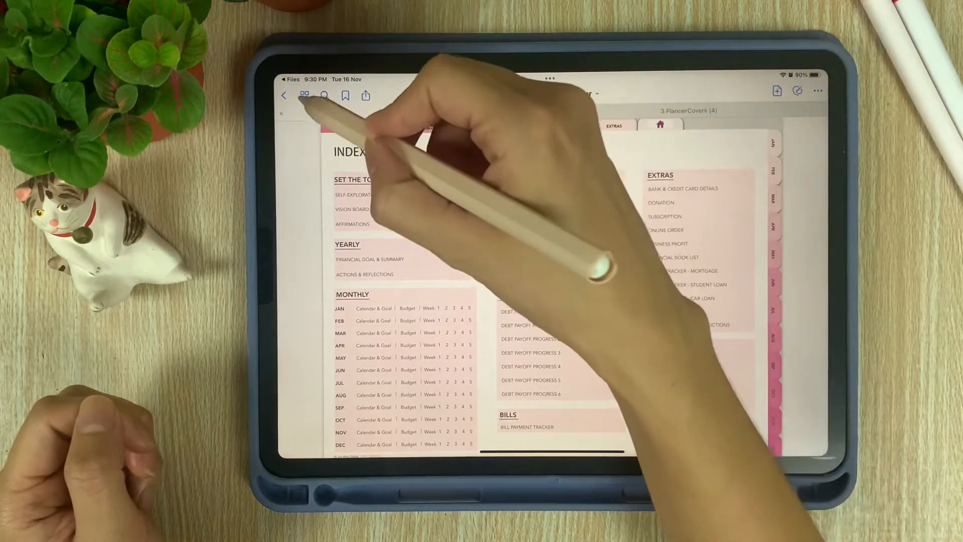
# Step: Return to the library and locate GoodNotesStickerSet to open as a second tab
pyautogui.click(304, 95)
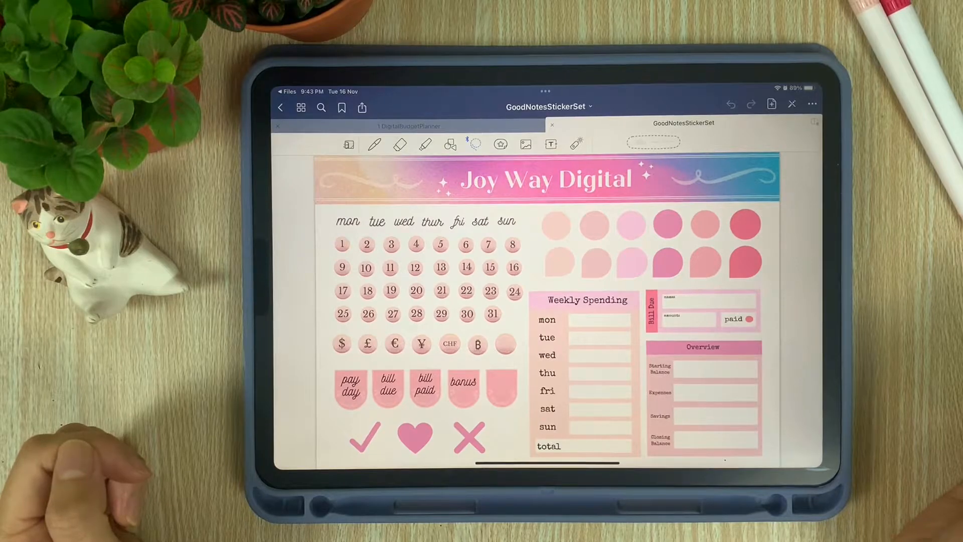
pyautogui.hscroll(-3)
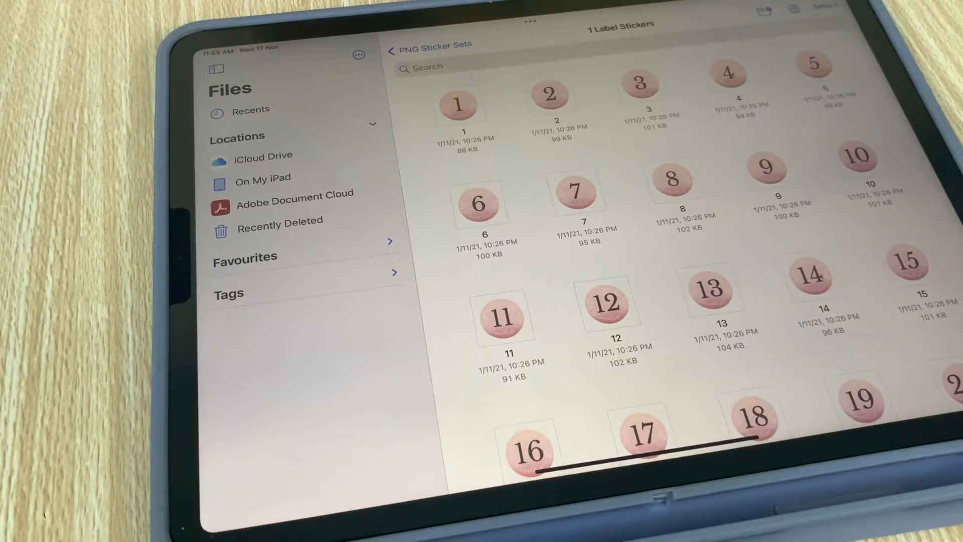
pyautogui.scroll(-3)
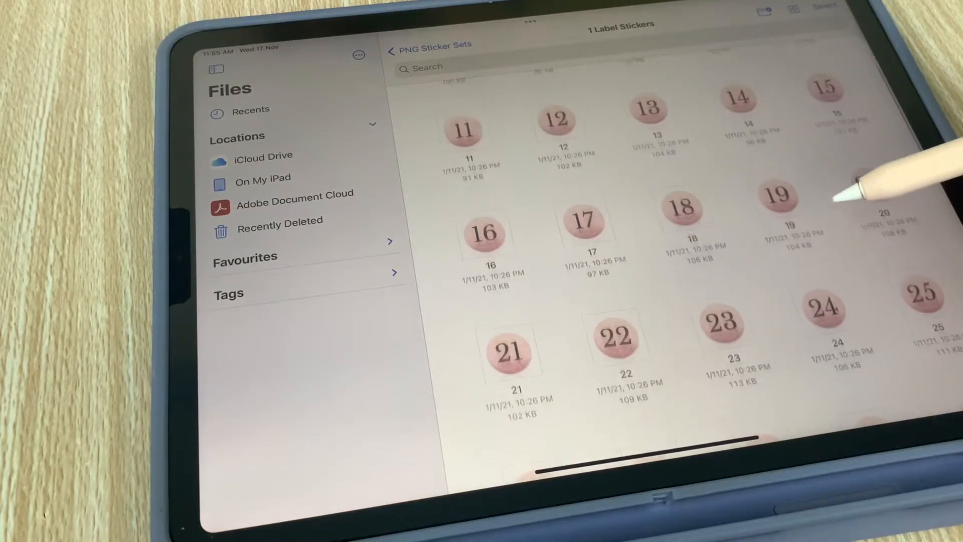
pyautogui.scroll(-3)
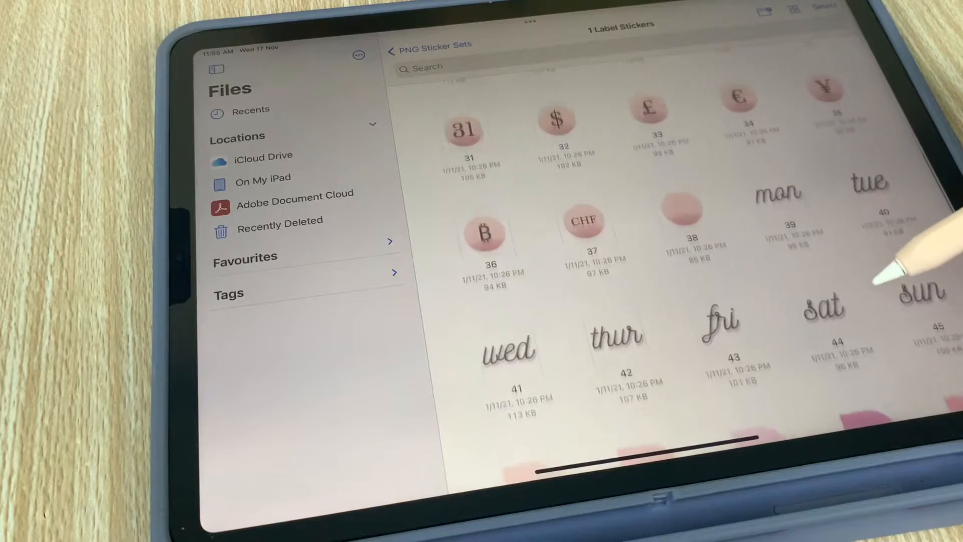
pyautogui.scroll(-3)
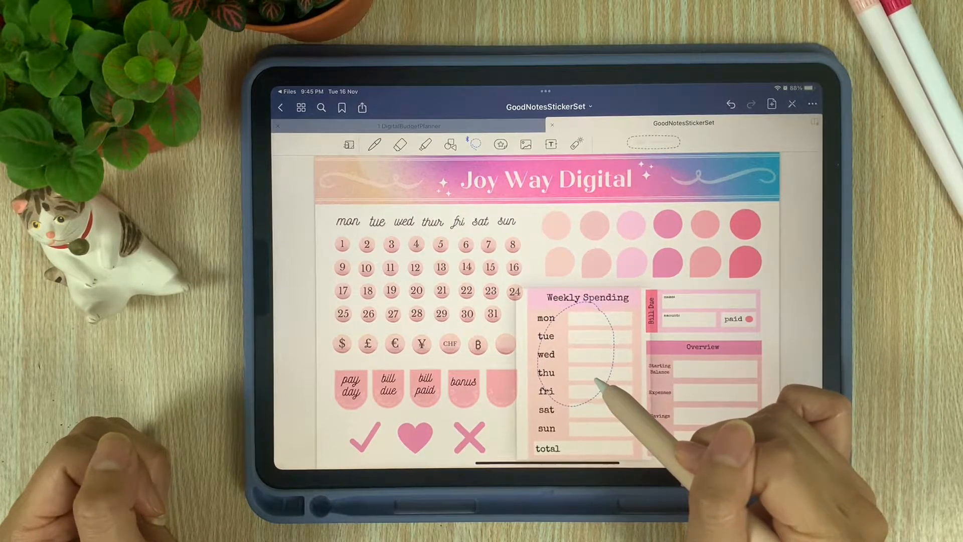
# Step: Copy the lassoed Weekly Spending sticker and return to the 1 DigitalBudgetPlanner tab
pyautogui.click(583, 374)
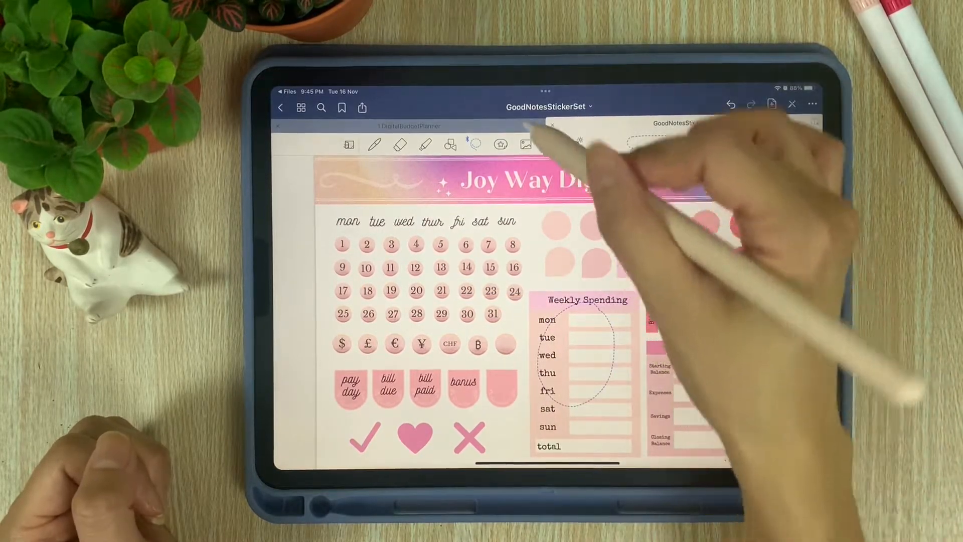
pyautogui.click(397, 125)
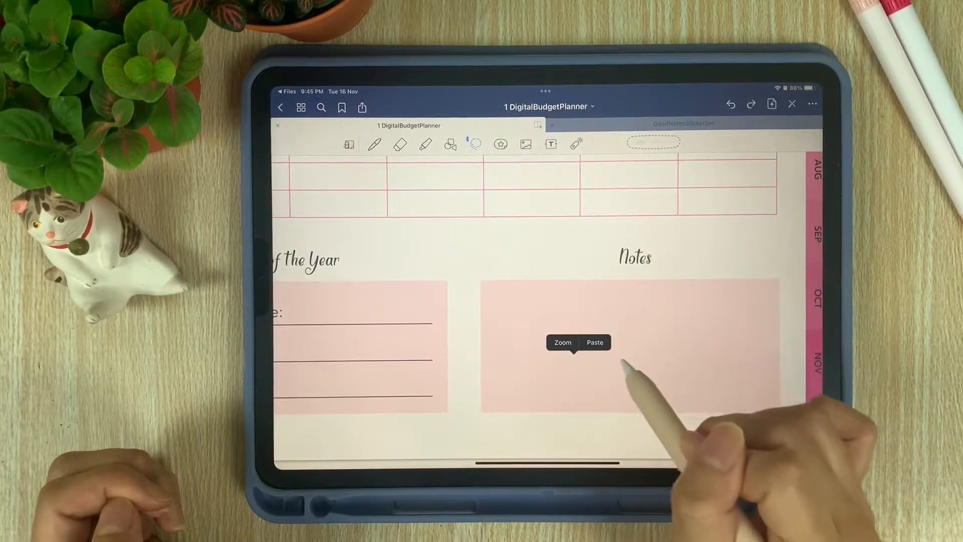
# Step: Paste the Weekly Spending sticker into the Notes box and drag its corner to enlarge it
pyautogui.click(596, 342)
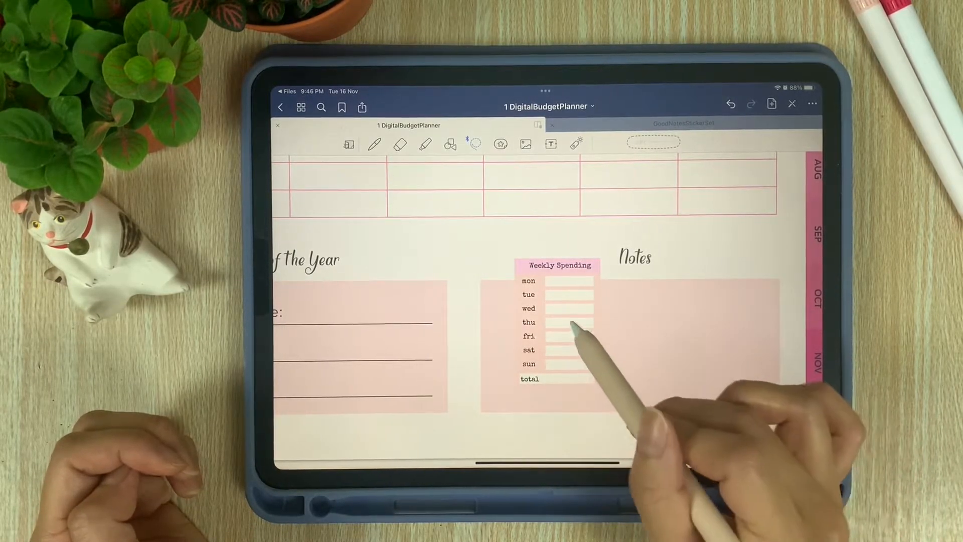
pyautogui.click(570, 325)
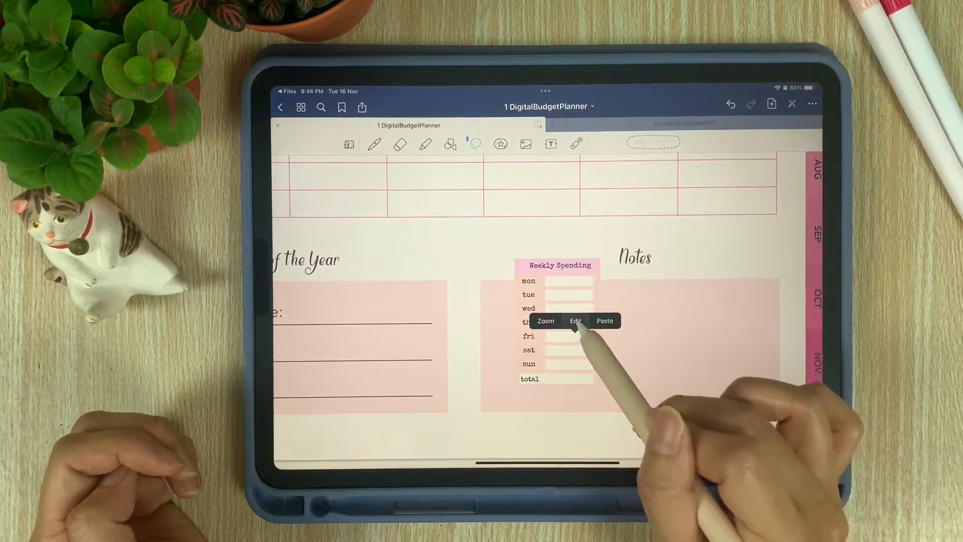
pyautogui.click(575, 321)
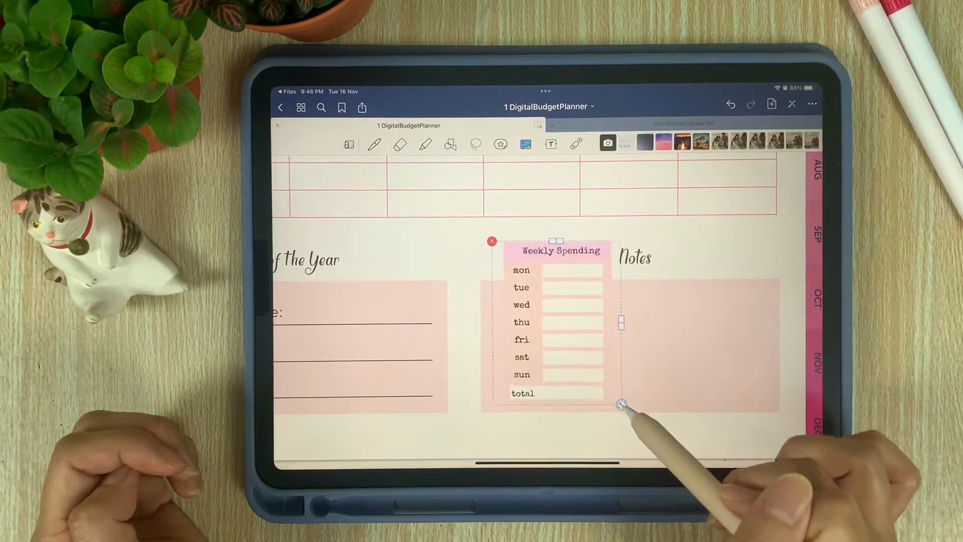
pyautogui.moveTo(622, 404); pyautogui.dragTo(636, 420)
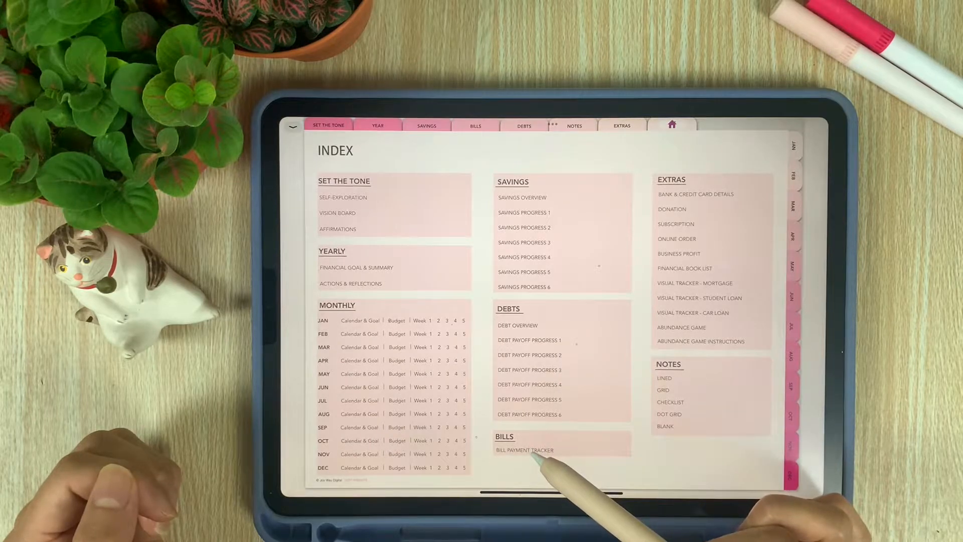
pyautogui.moveTo(747, 286)
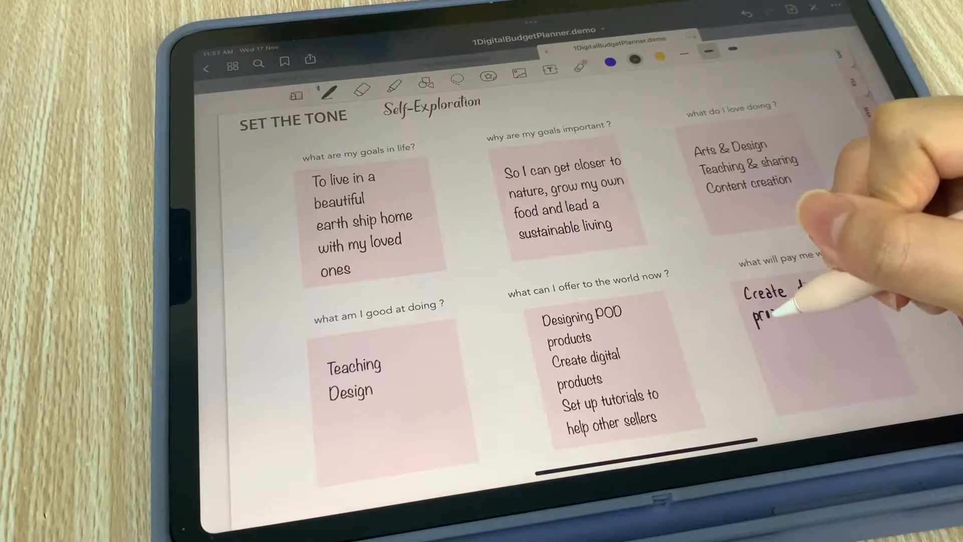
# Step: Handwrite 'Create digital products' as the Self-Exploration income answer and swipe on toward Affirmations
pyautogui.write('Create digital products')
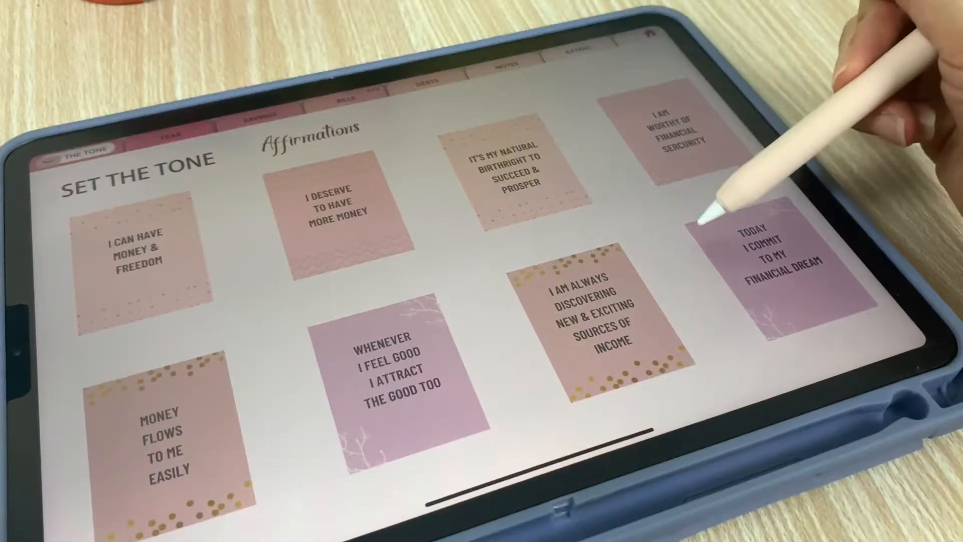
pyautogui.scroll(-3)
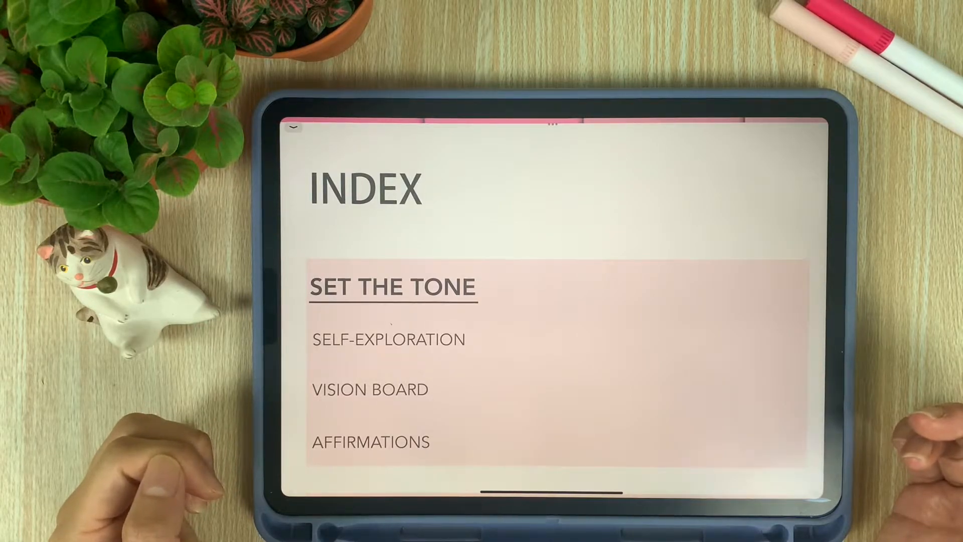
# Step: Open the Set the Tone menu from the Index and select its Vision Board entry
pyautogui.click(392, 287)
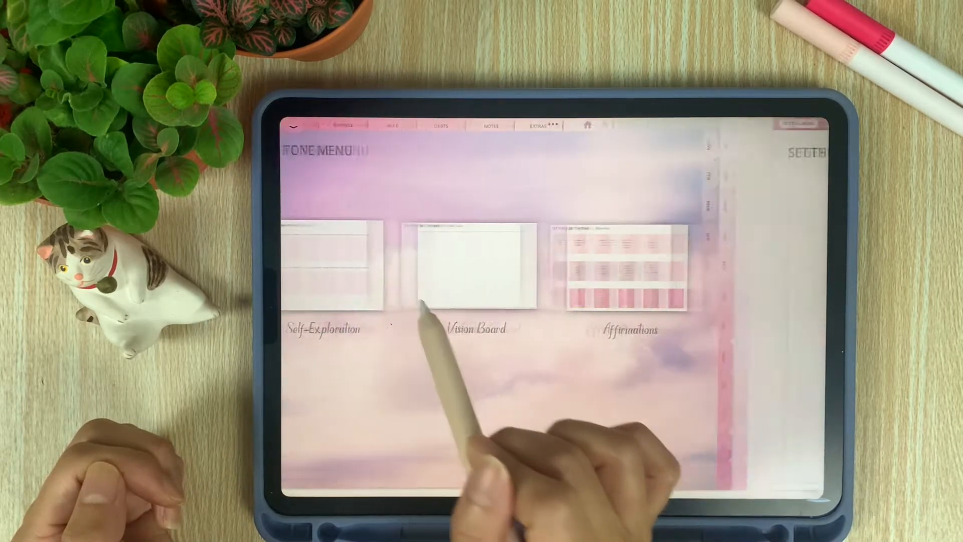
pyautogui.click(322, 329)
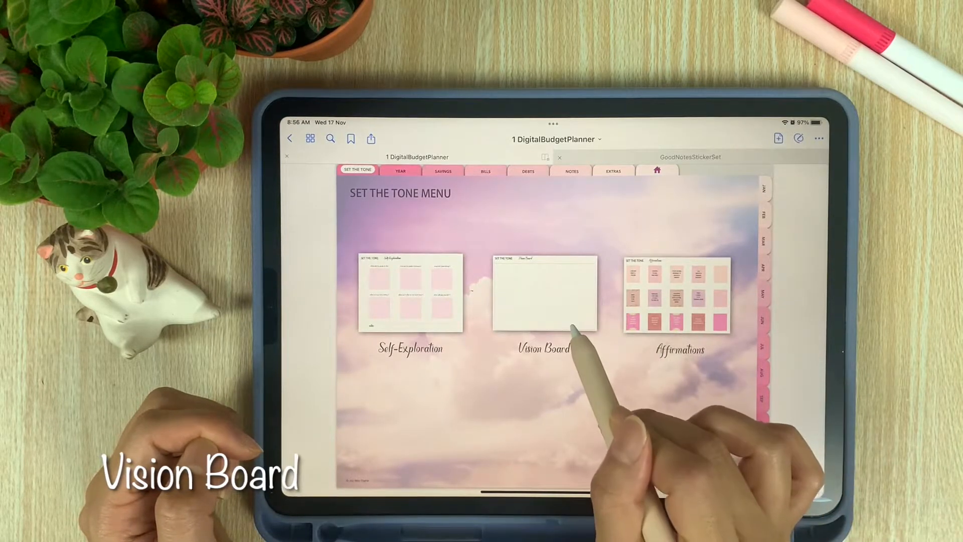
# Step: Open the blank Vision Board page and enable writing with the pen
pyautogui.click(543, 293)
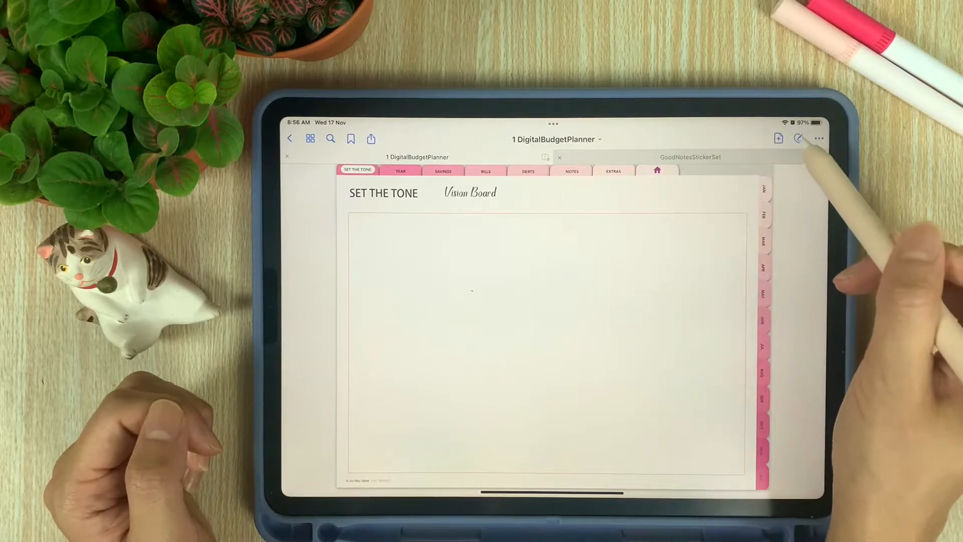
pyautogui.click(799, 137)
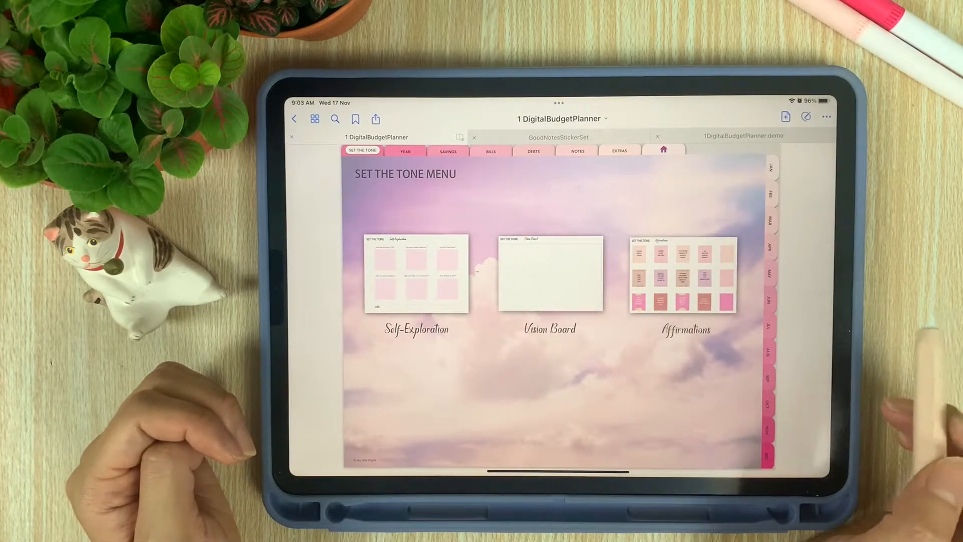
# Step: Open the Affirmations page and scroll through its money-mindset affirmation cards
pyautogui.click(682, 275)
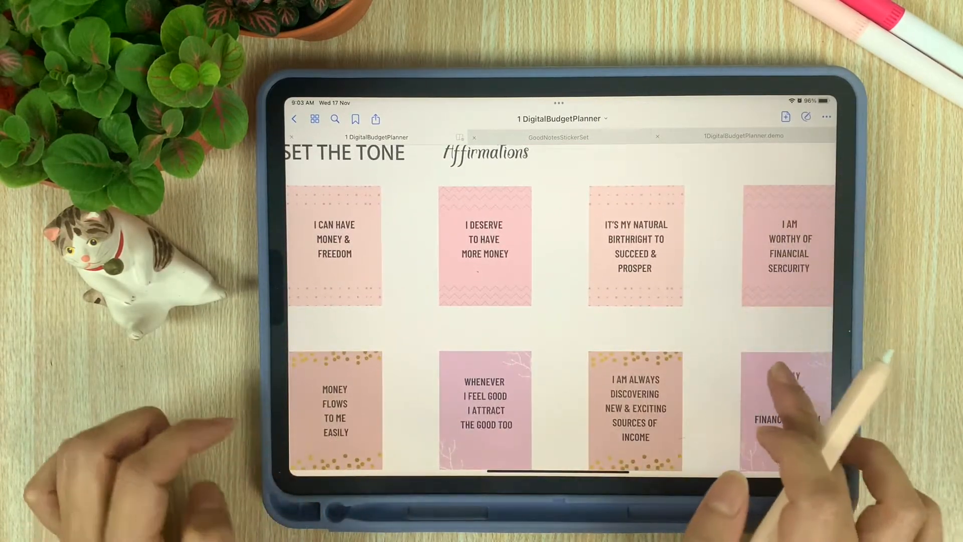
pyautogui.scroll(-3)
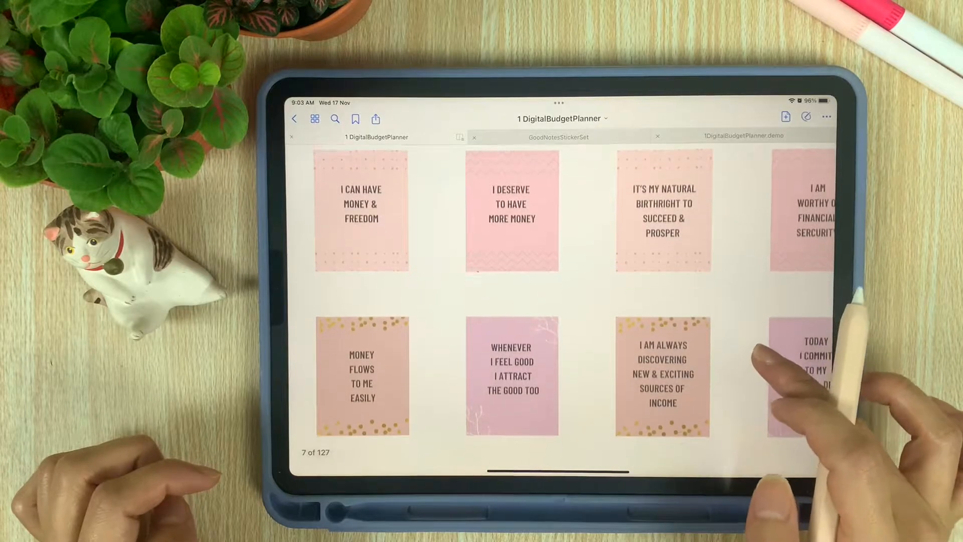
pyautogui.scroll(-3)
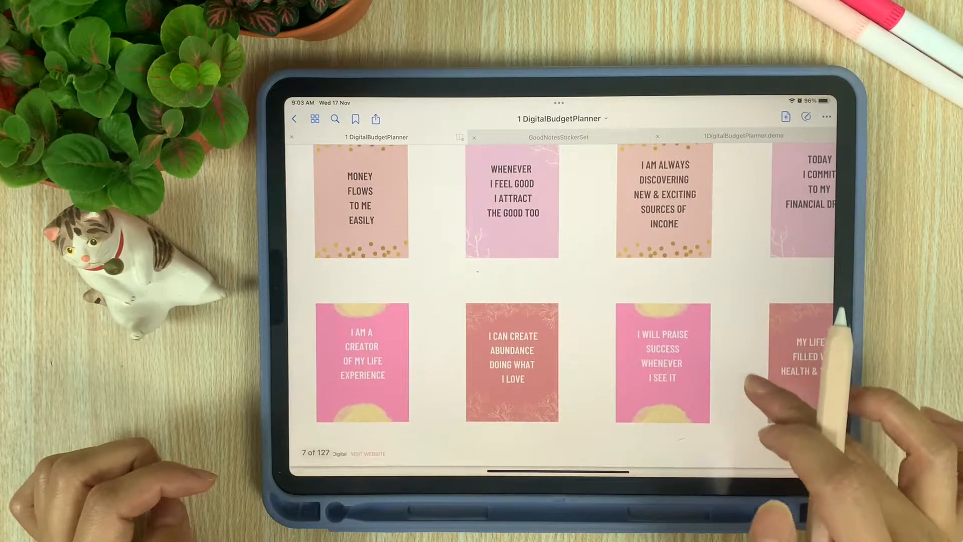
pyautogui.hscroll(3)
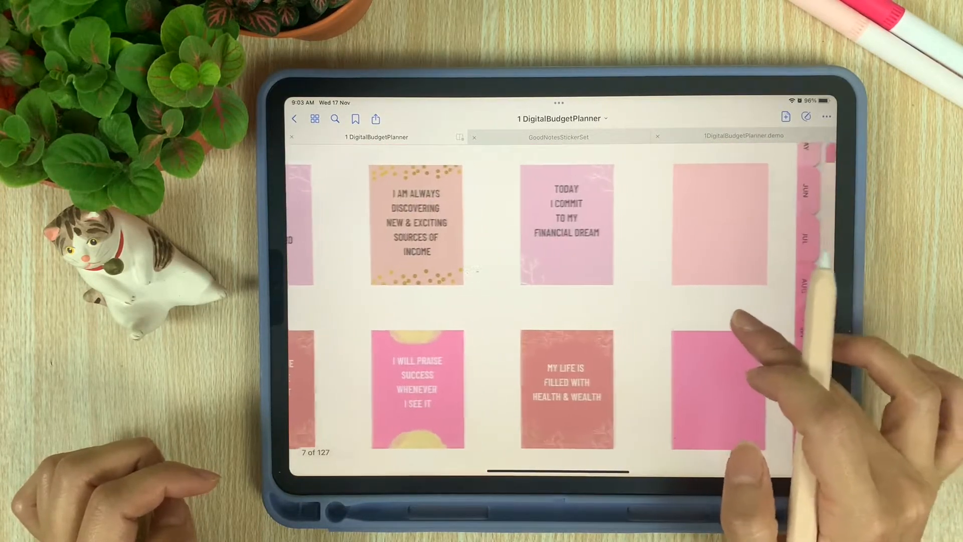
pyautogui.scroll(-3)
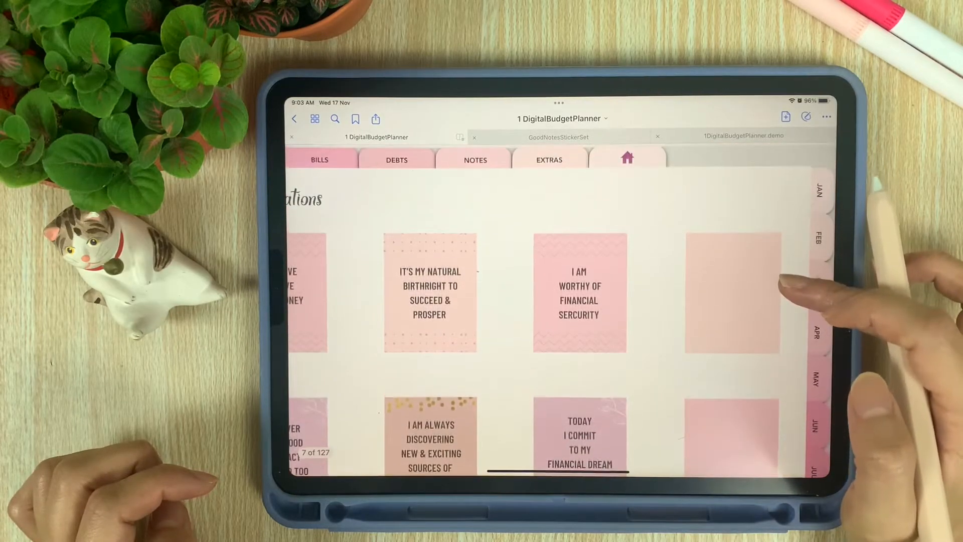
pyautogui.scroll(-3)
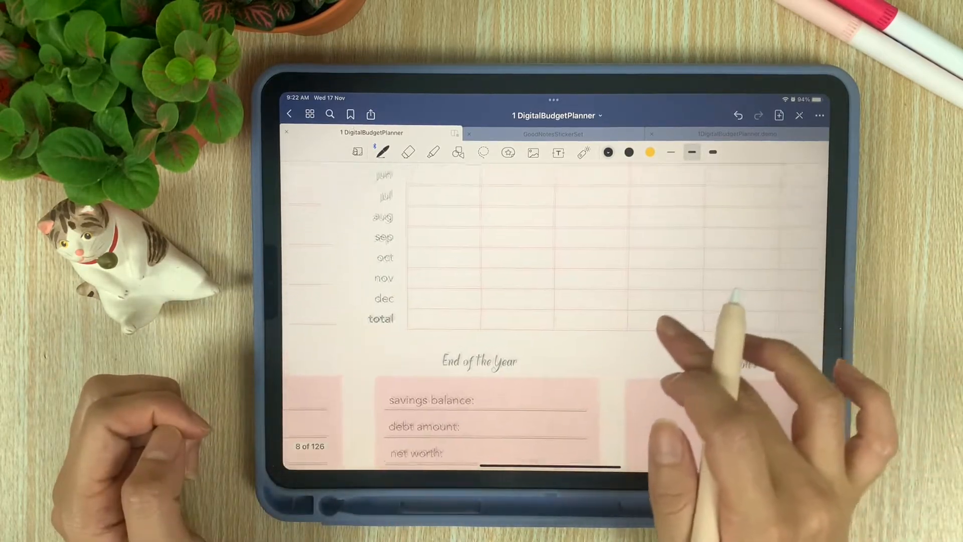
# Step: Scroll down the yearly tracker to the monthly grid and End of the Year fields
pyautogui.scroll(-3)
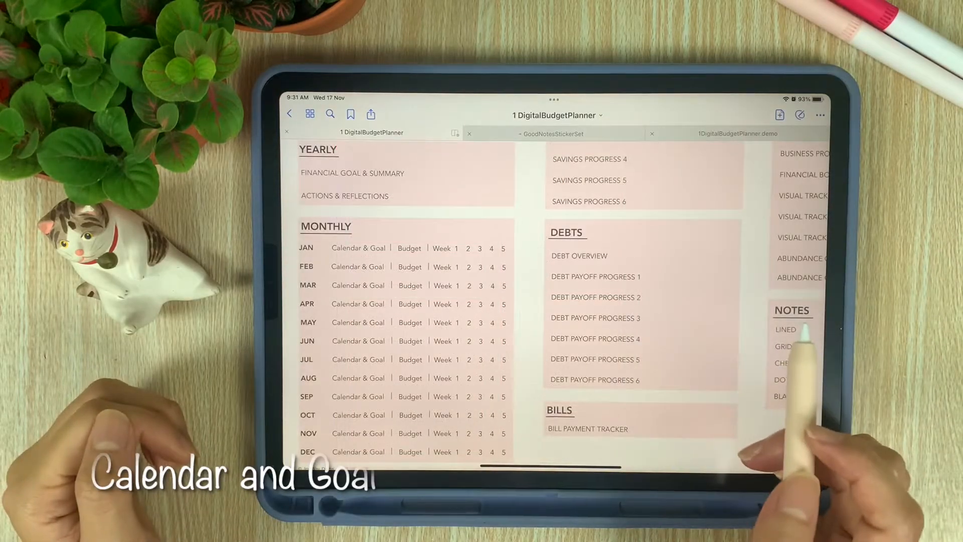
# Step: Open the JAN Calendar & Goal page and scroll through its calendar, goal, actions and reflections
pyautogui.click(357, 248)
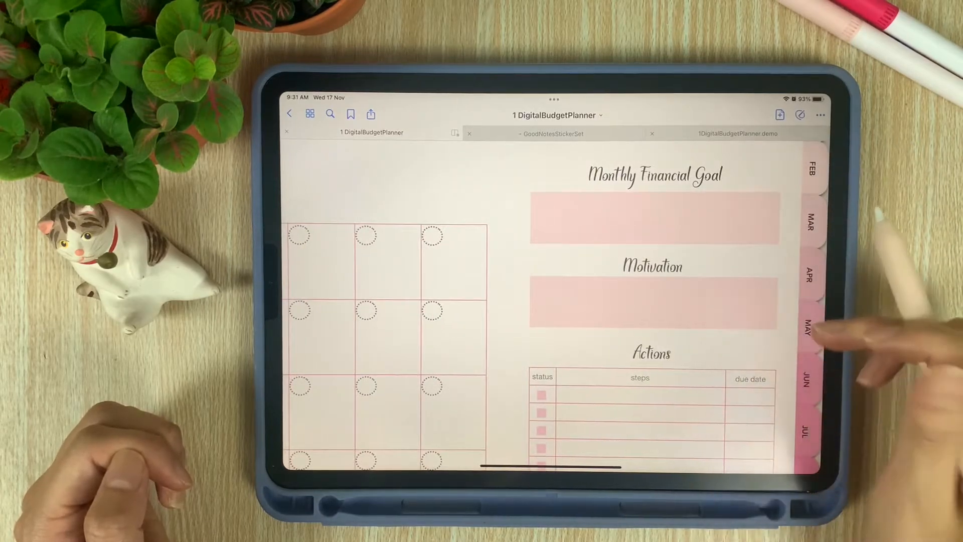
pyautogui.scroll(-3)
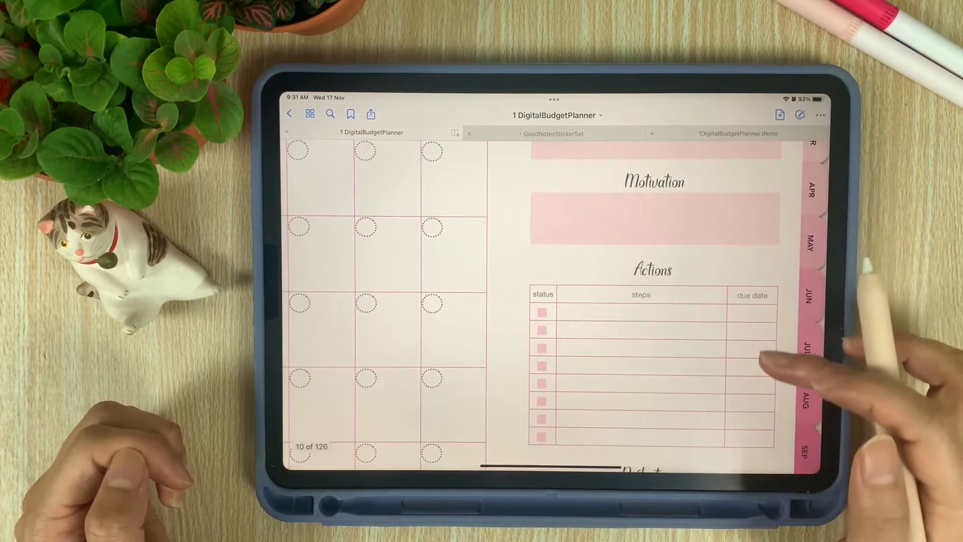
pyautogui.scroll(-3)
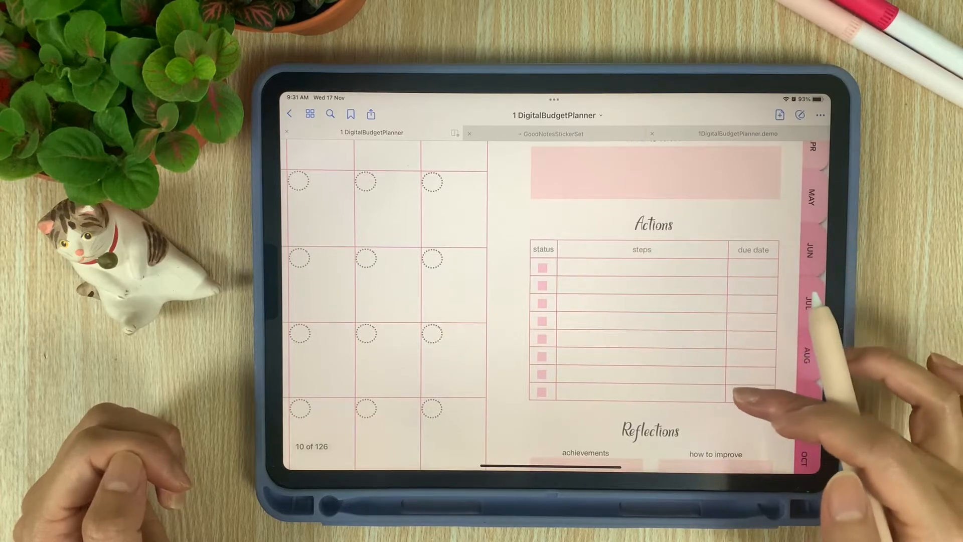
pyautogui.scroll(-3)
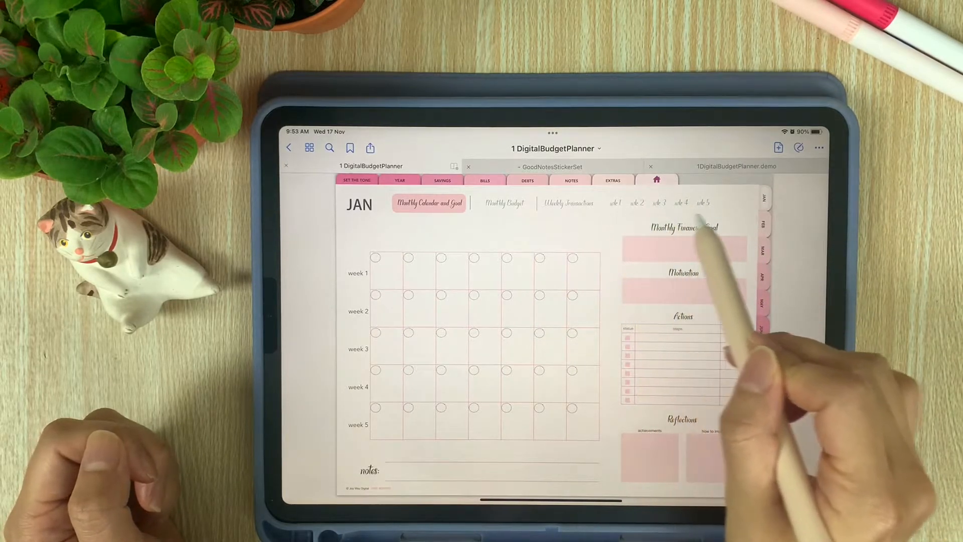
pyautogui.click(567, 203)
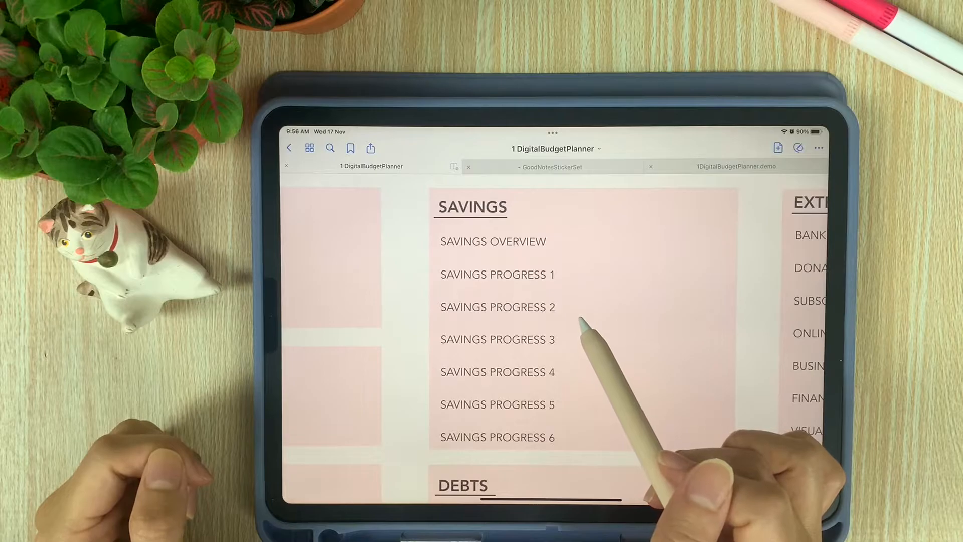
pyautogui.moveTo(580, 331)
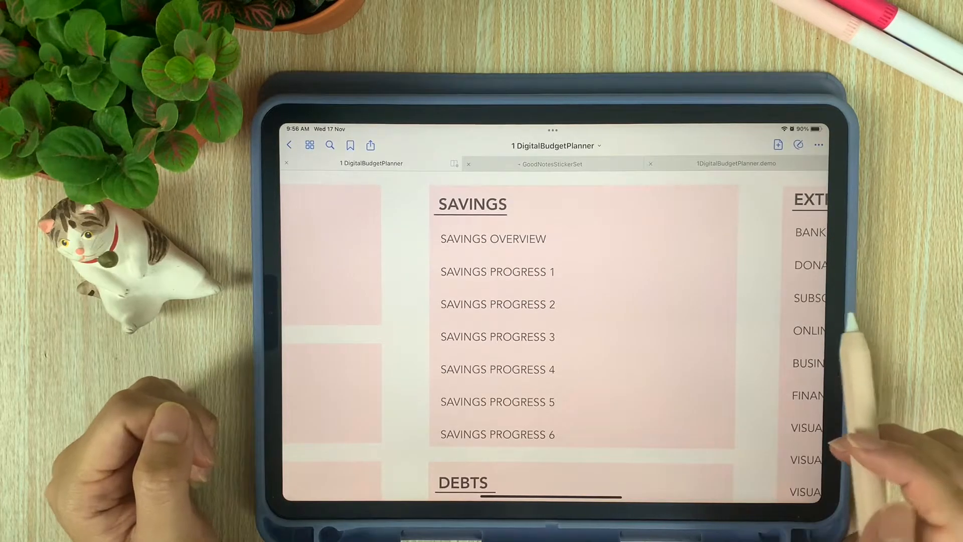
# Step: Open the Savings Overview and follow the link to the demo Macbook savings progress
pyautogui.click(492, 238)
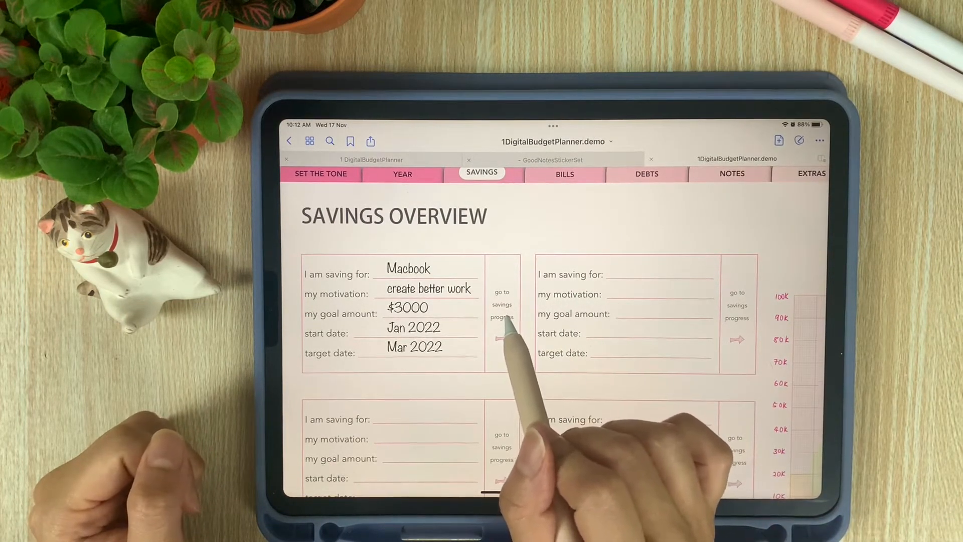
pyautogui.click(502, 305)
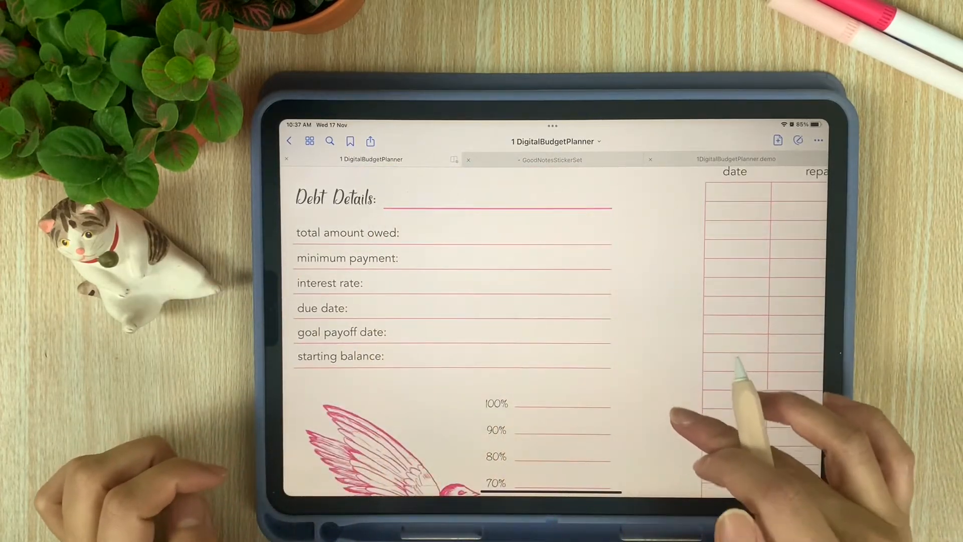
# Step: Scroll through the Debt Payoff Progress page's Debt Details and percentage ladder
pyautogui.scroll(-3)
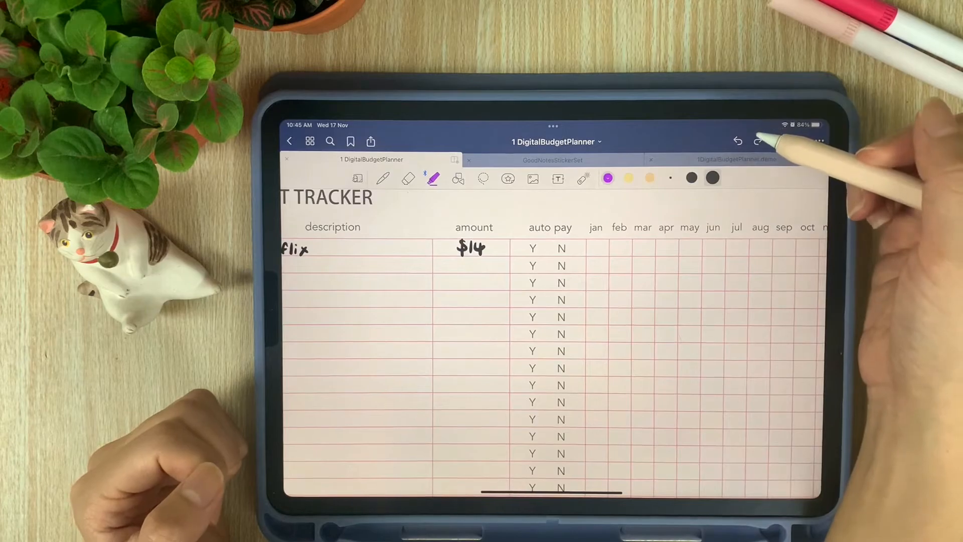
# Step: Leave the Bill Payment Tracker with its $14 sample entry via the toolbar button
pyautogui.click(533, 247)
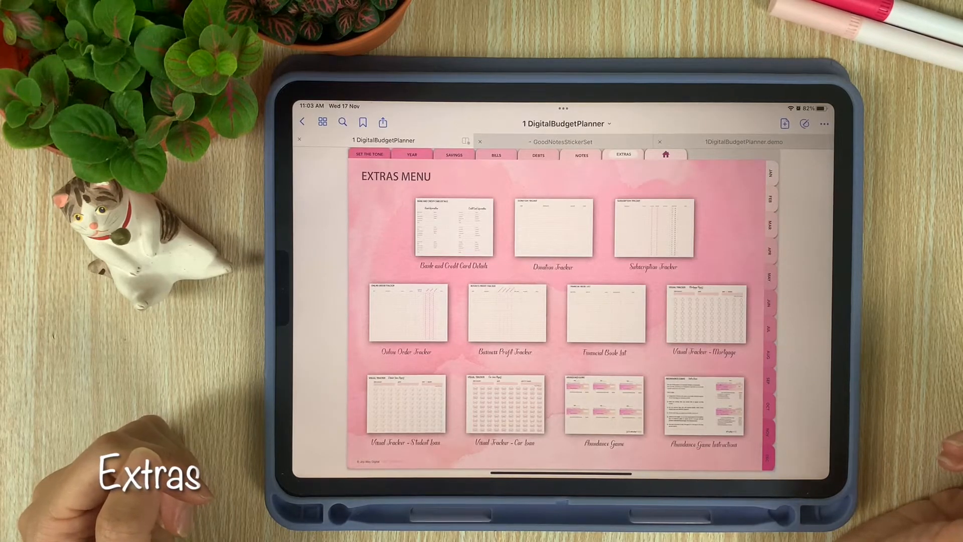
# Step: Open the Extras menu, then the Donation Tracker, and swipe toward the Abundance Game page
pyautogui.click(455, 229)
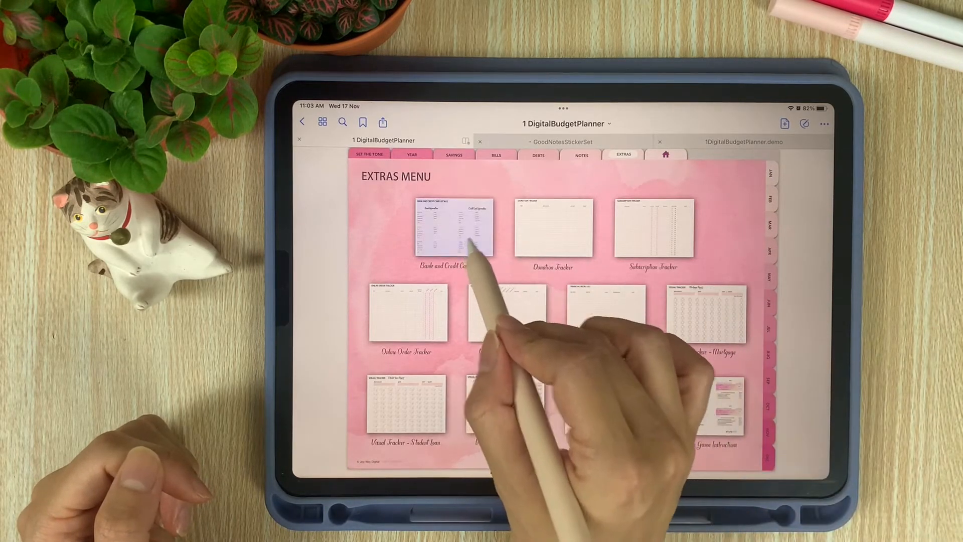
pyautogui.click(454, 226)
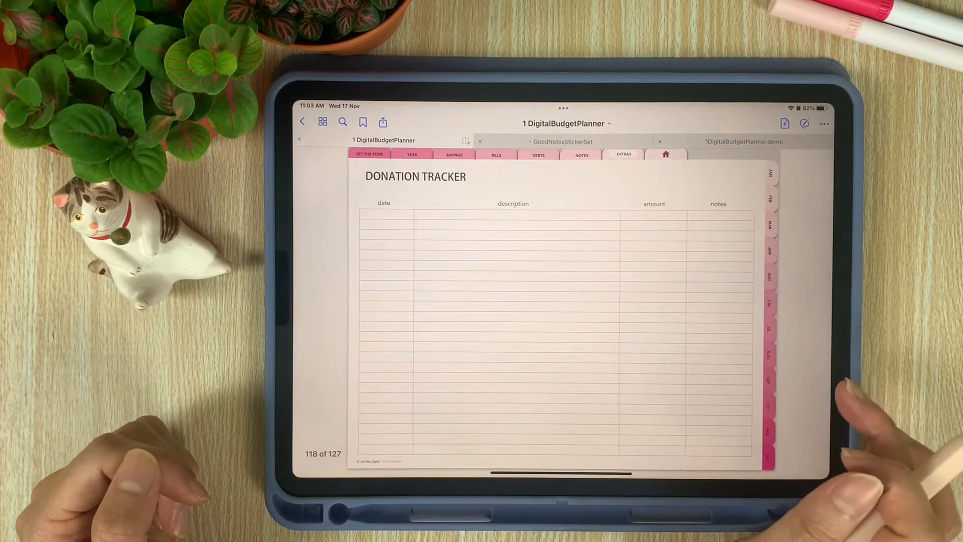
pyautogui.hscroll(-3)
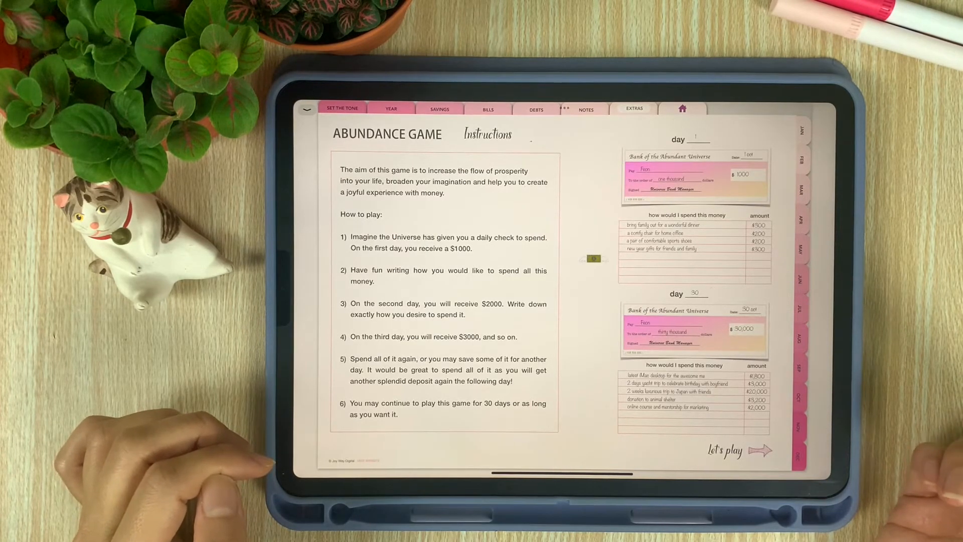
pyautogui.click(594, 259)
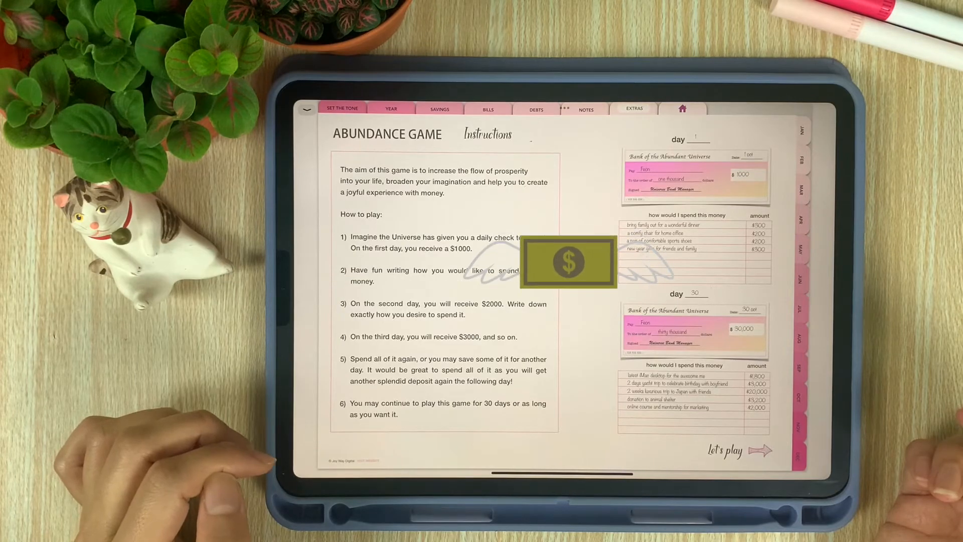
pyautogui.moveTo(567, 261); pyautogui.dragTo(591, 260)
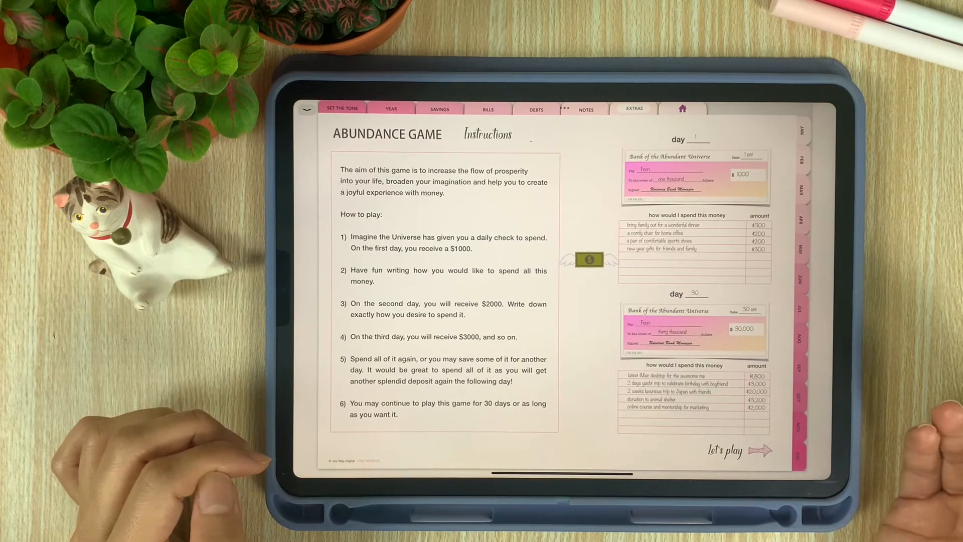